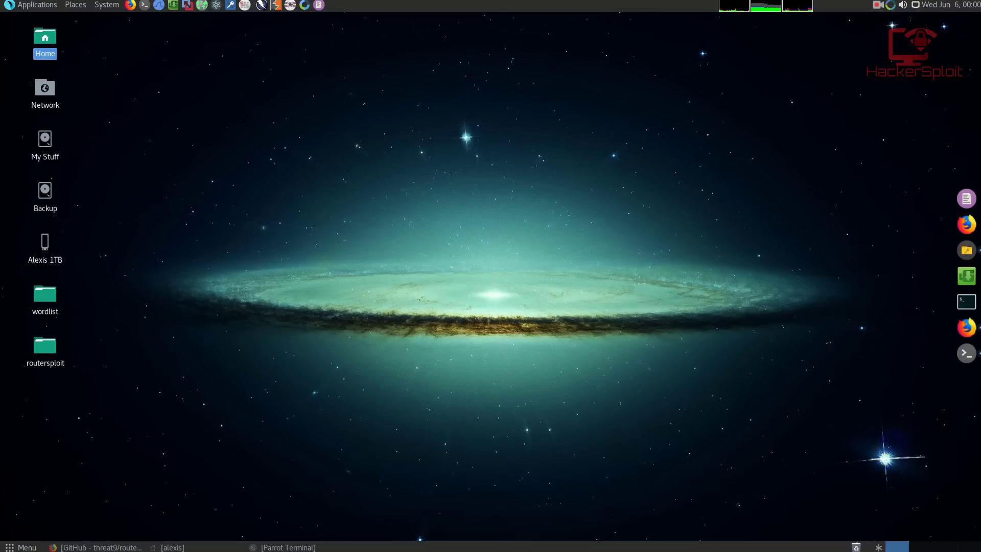
pyautogui.moveTo(135, 175)
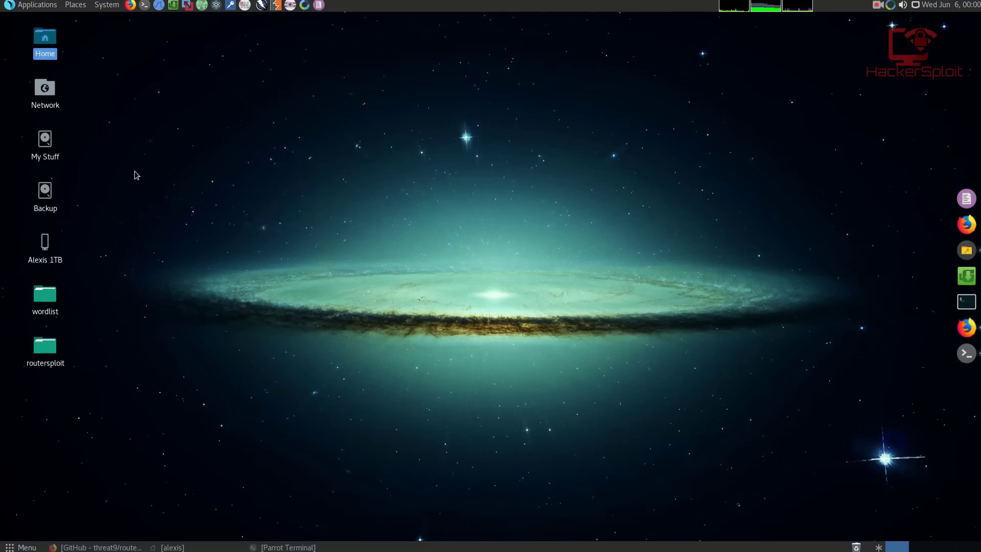
pyautogui.moveTo(141, 201)
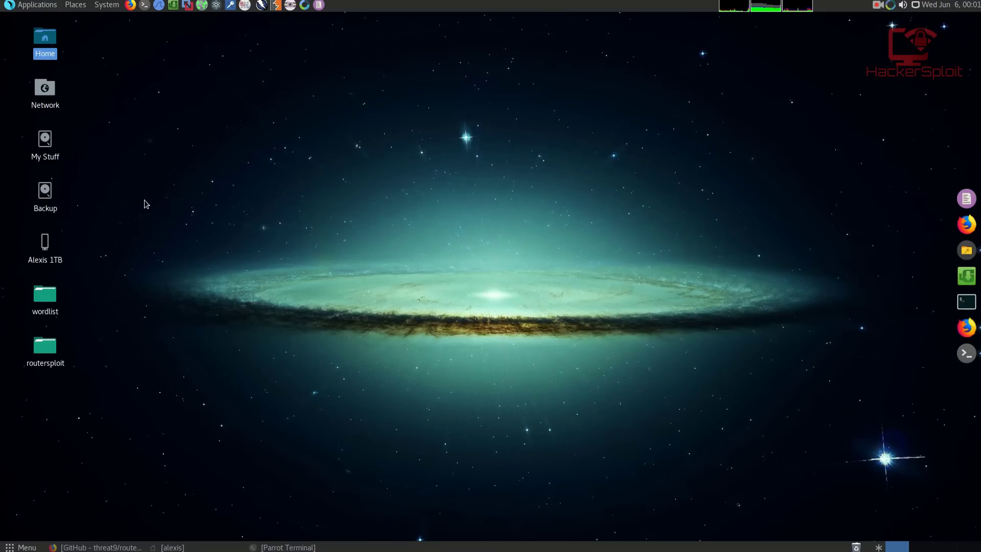
pyautogui.moveTo(167, 193)
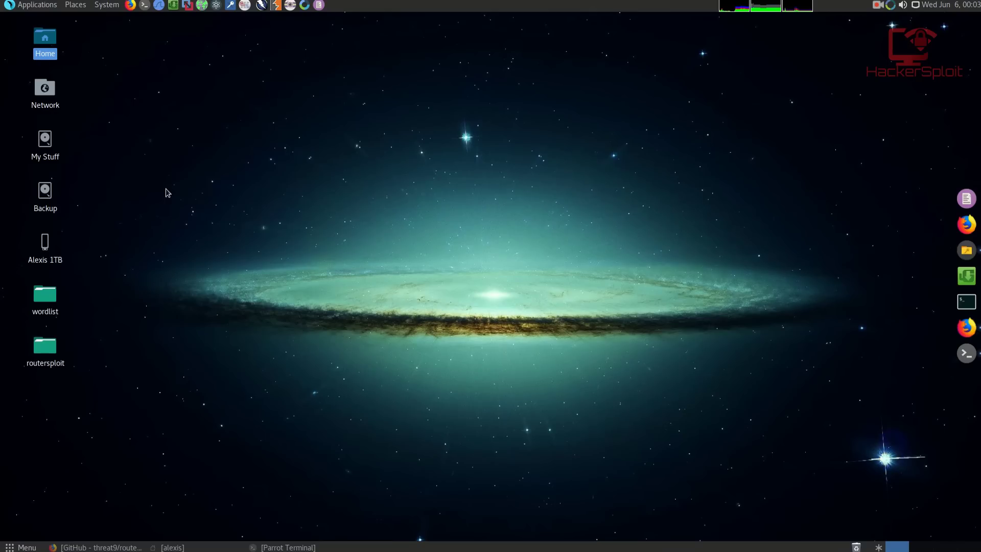
pyautogui.moveTo(350, 177)
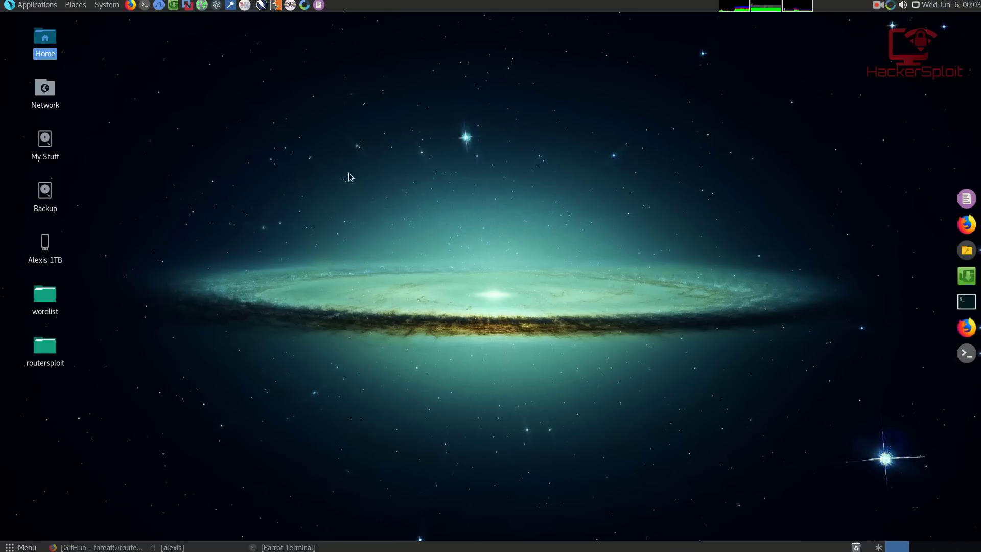
pyautogui.moveTo(351, 171)
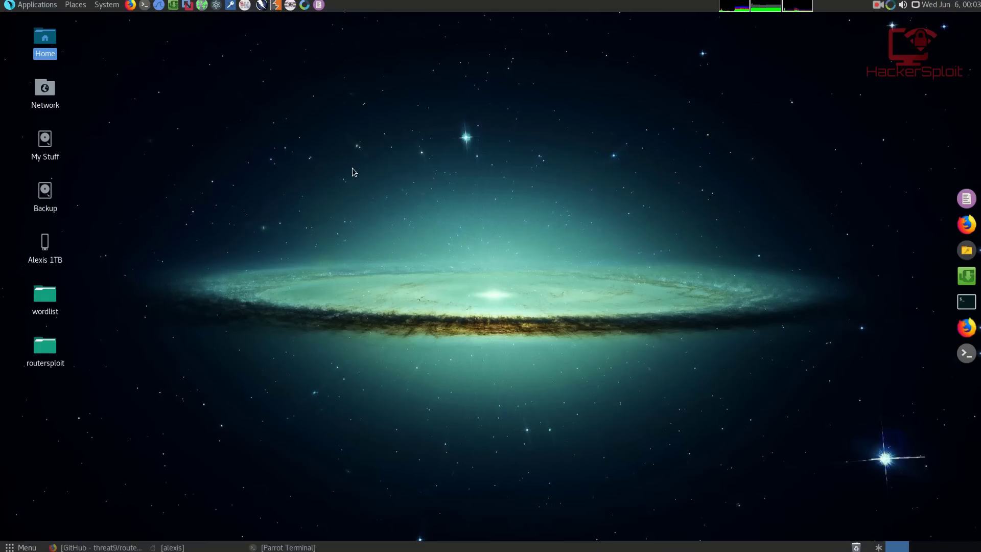
pyautogui.moveTo(190, 496)
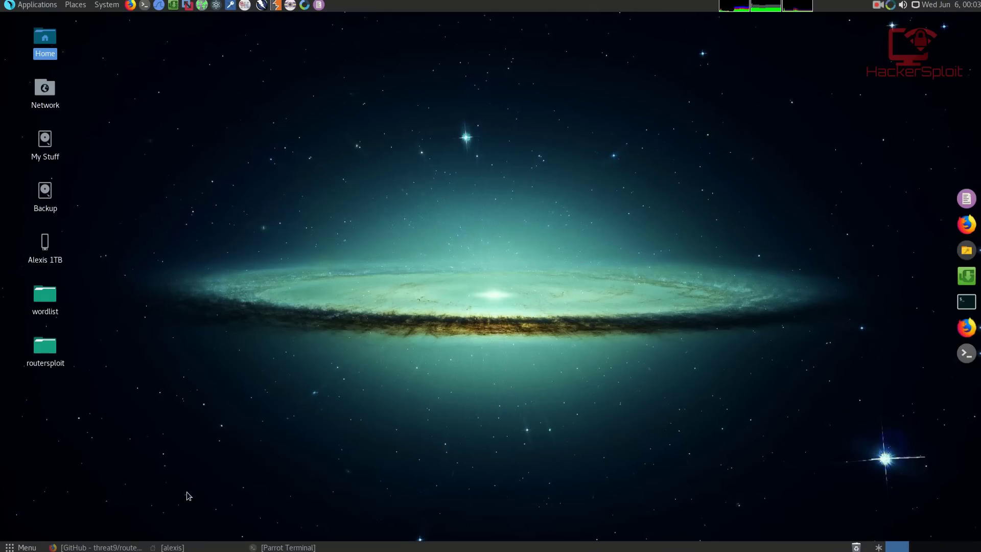
# - Bring the Firefox threat9/routersploit GitHub page to the front and skim its file list and README heading
pyautogui.click(94, 547)
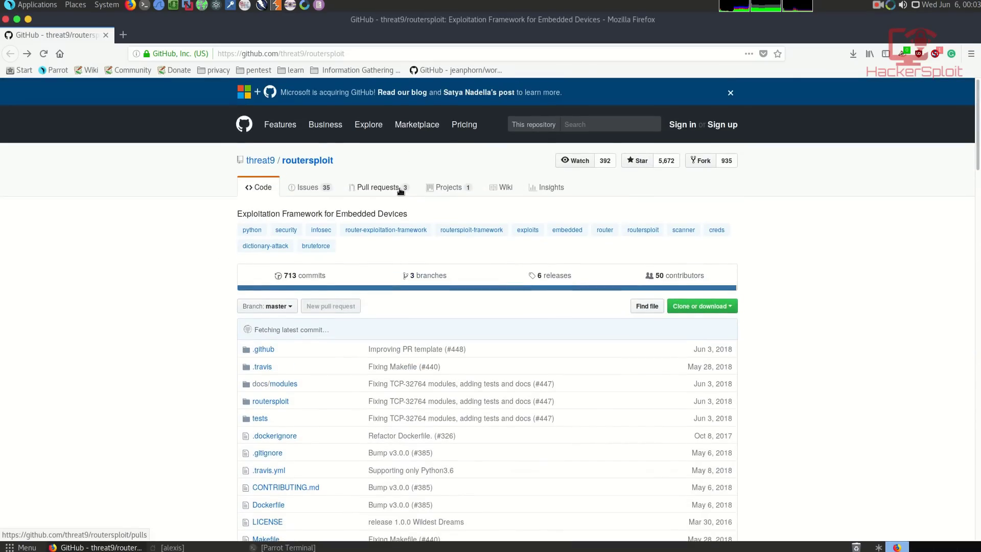
pyautogui.moveTo(365, 151)
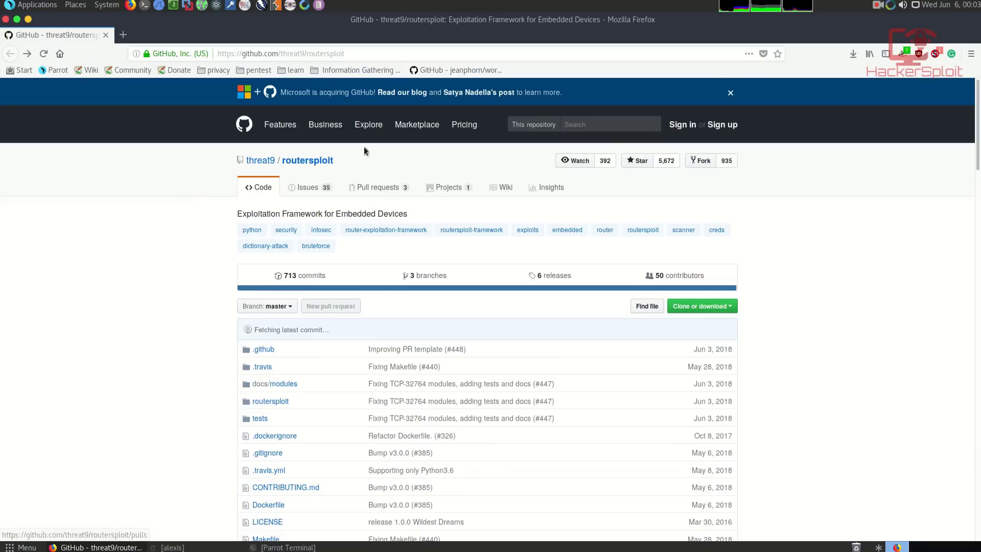
pyautogui.moveTo(288, 94)
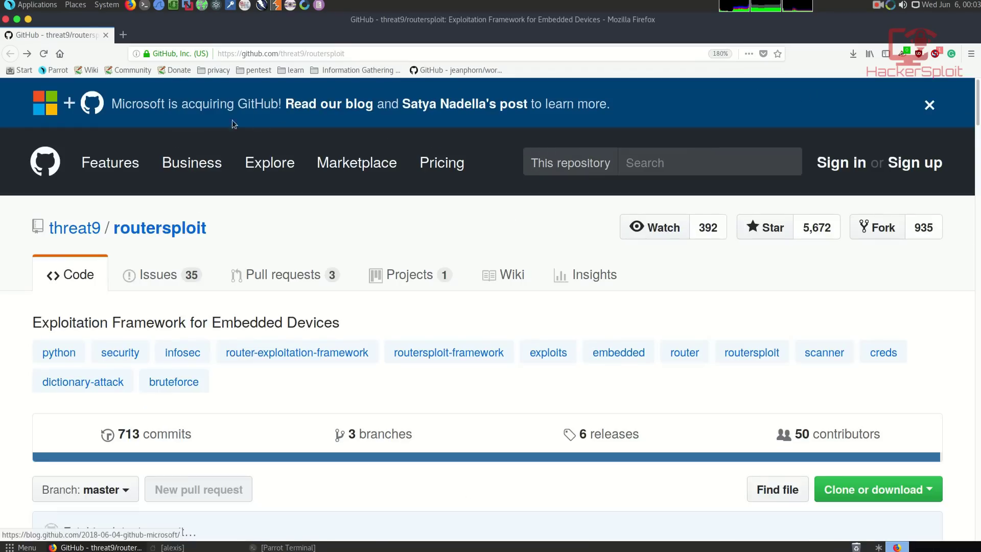
pyautogui.moveTo(274, 105)
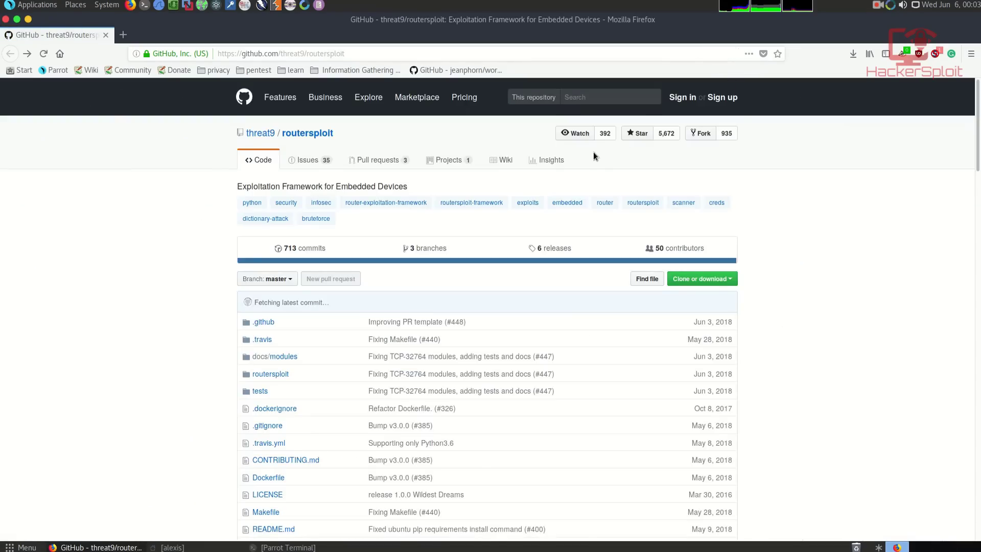
pyautogui.scroll(-3)
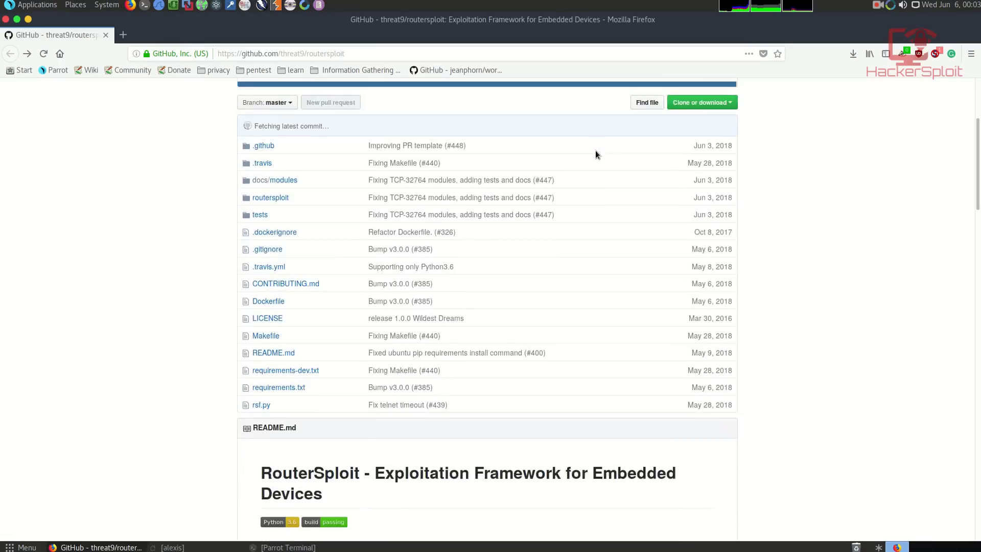
pyautogui.scroll(3)
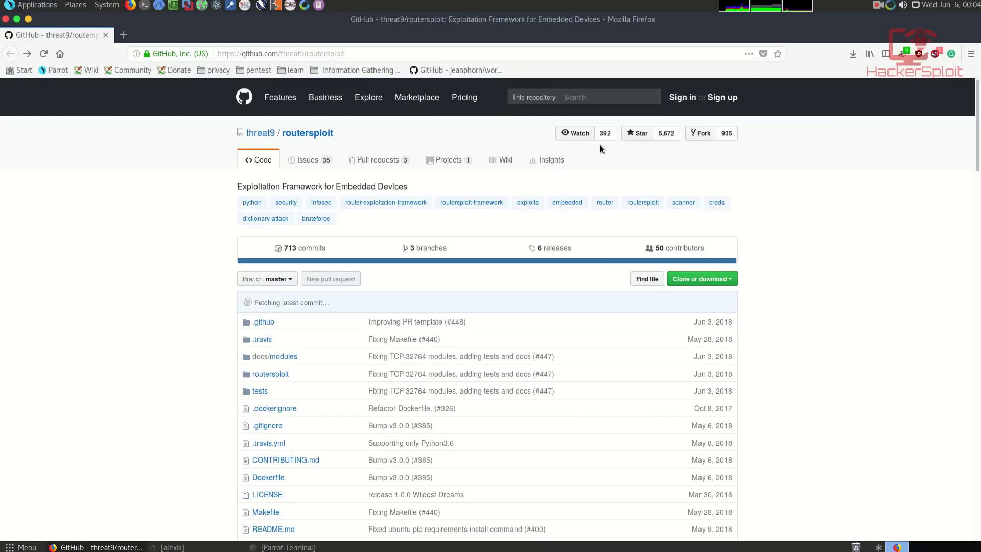
# - Scroll down the RouterSploit README through its module category descriptions
pyautogui.scroll(-3)
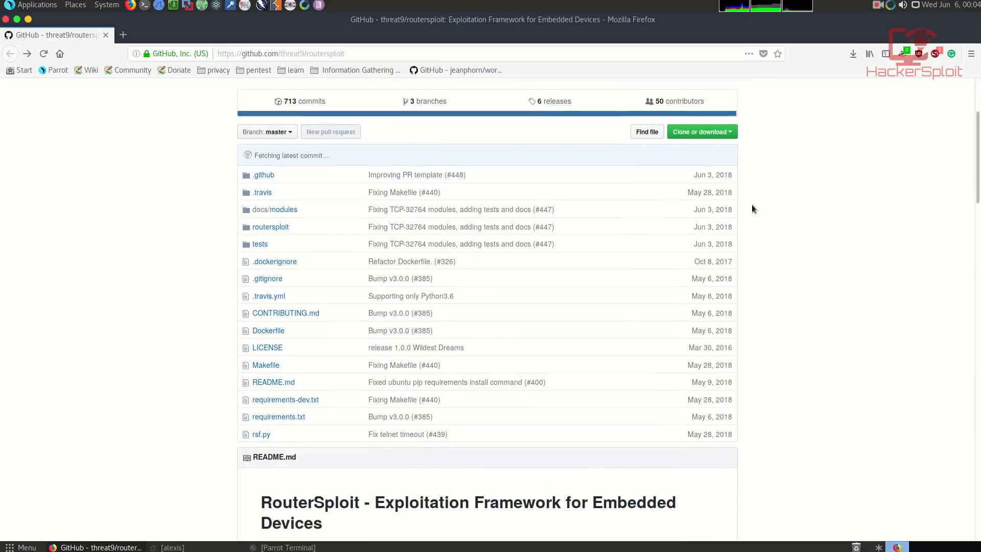
pyautogui.scroll(-3)
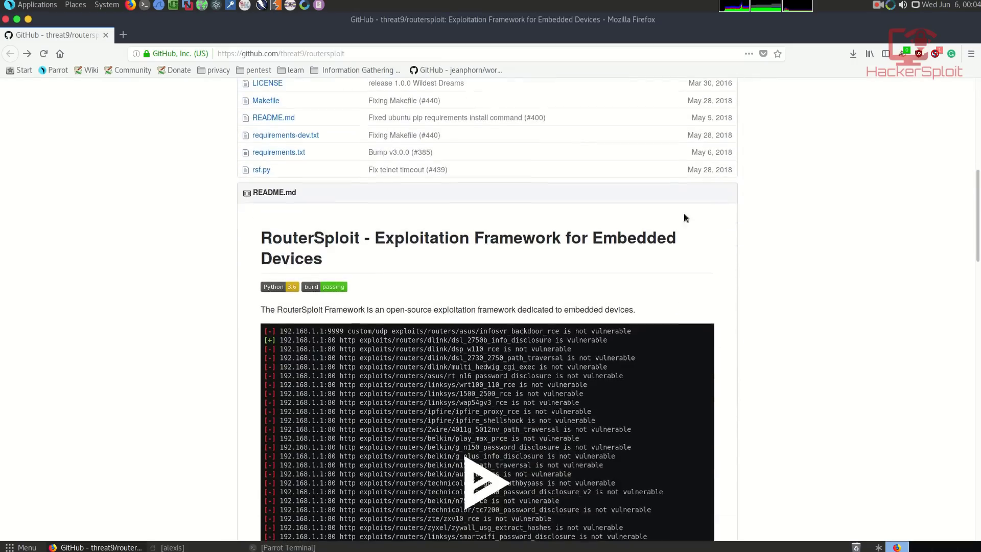
pyautogui.moveTo(536, 241)
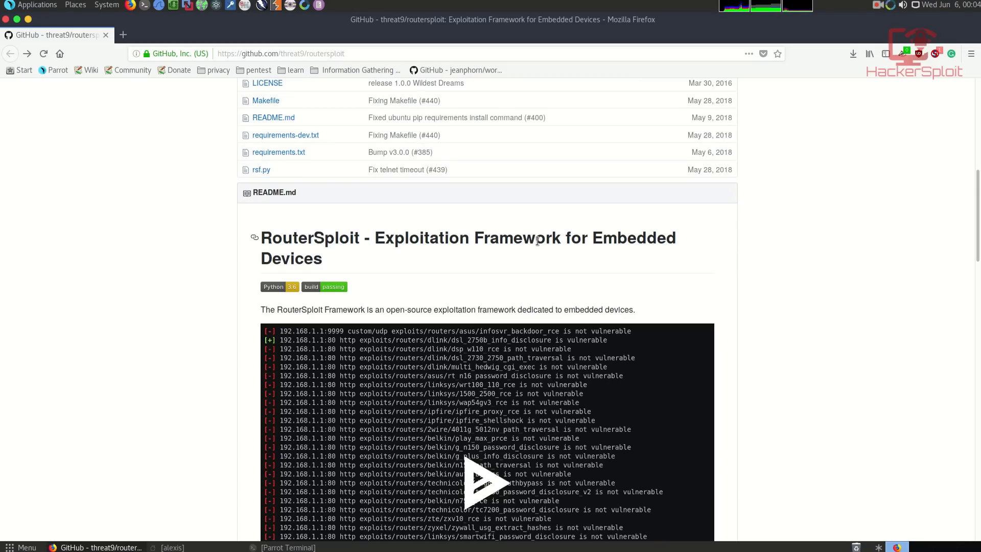
pyautogui.scroll(-3)
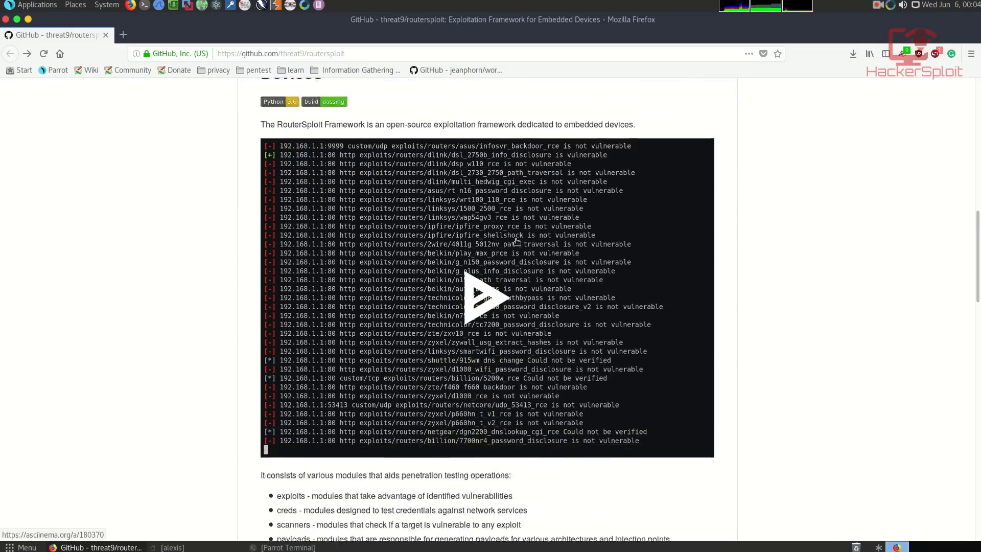
pyautogui.scroll(-3)
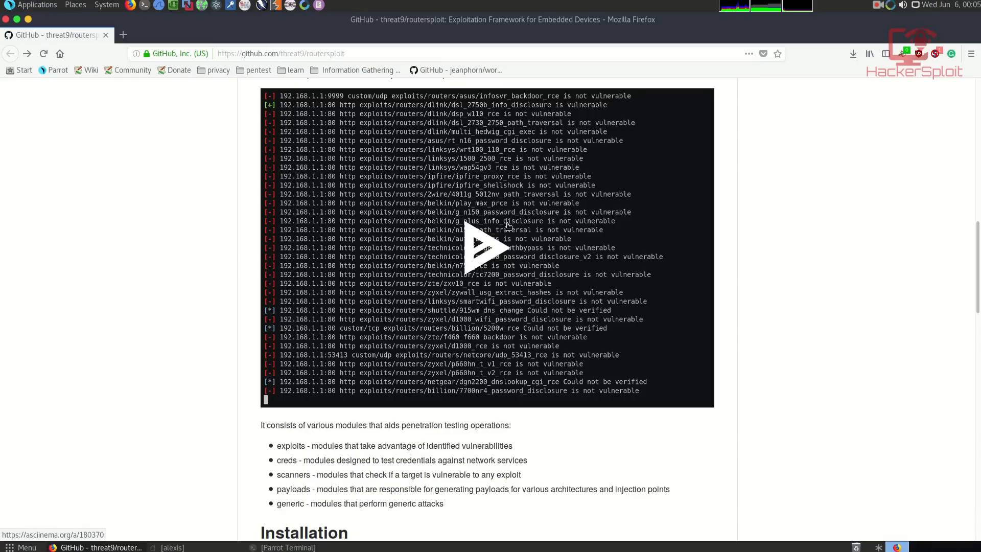
pyautogui.moveTo(518, 292)
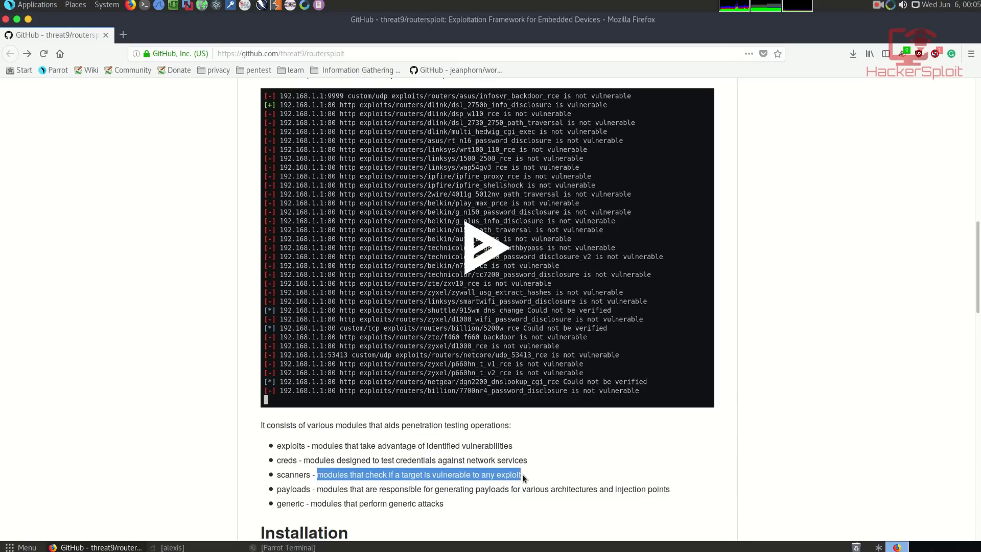
# - Clear the scanners highlight and continue down to the Installation on Kali Linux commands
pyautogui.click(354, 488)
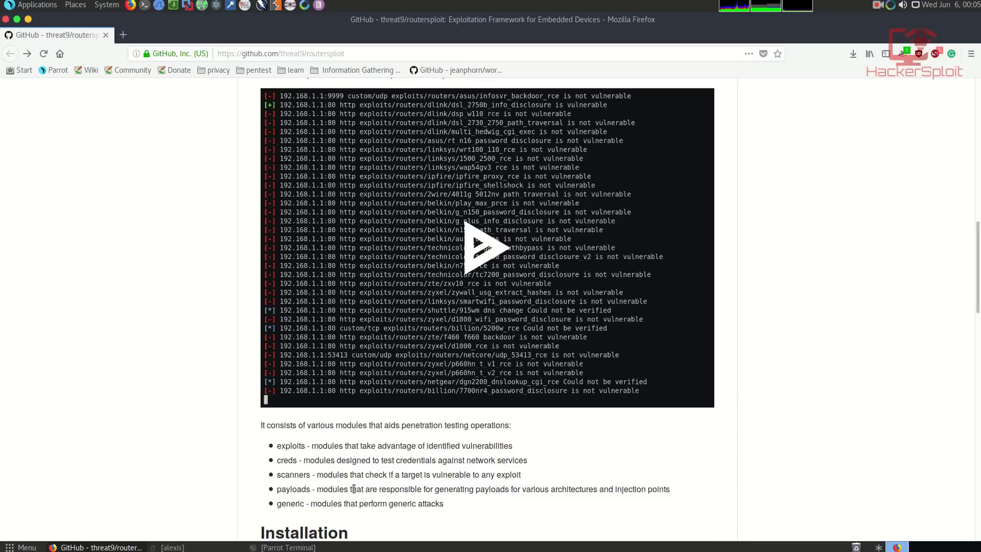
pyautogui.scroll(-3)
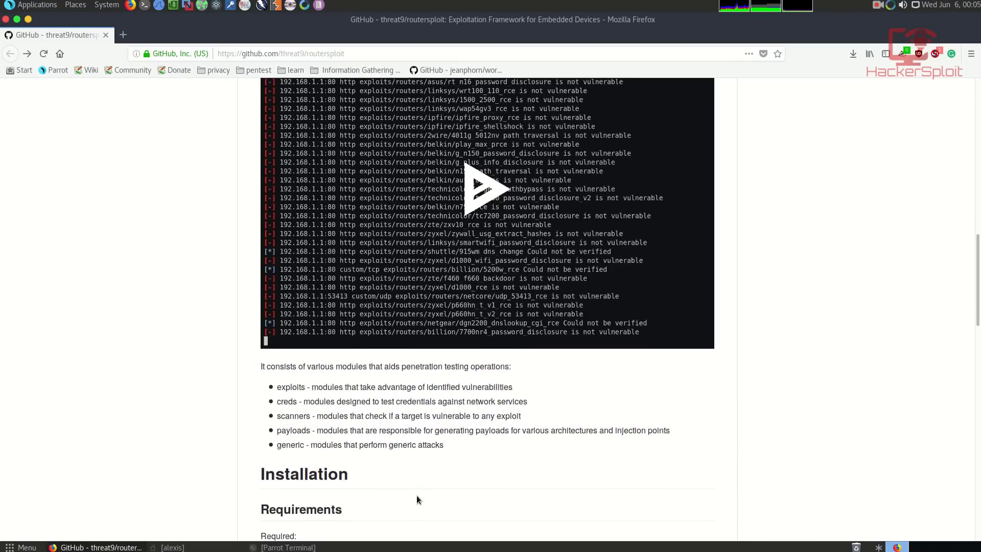
pyautogui.scroll(3)
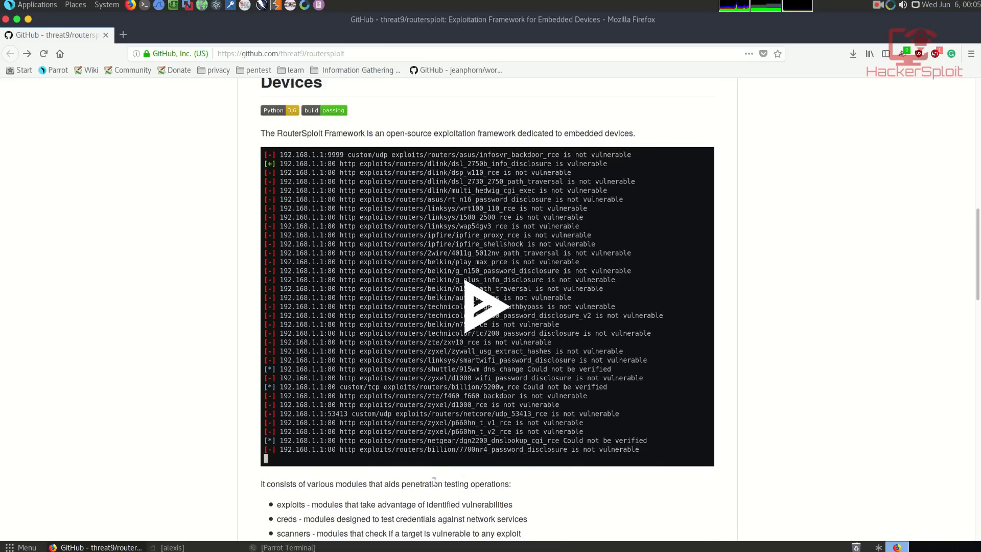
pyautogui.scroll(-3)
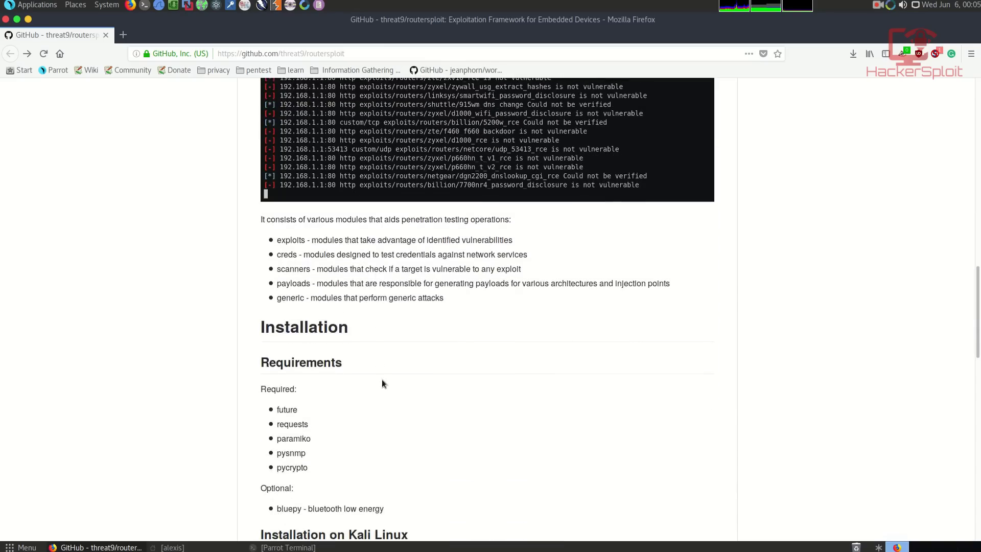
pyautogui.scroll(-3)
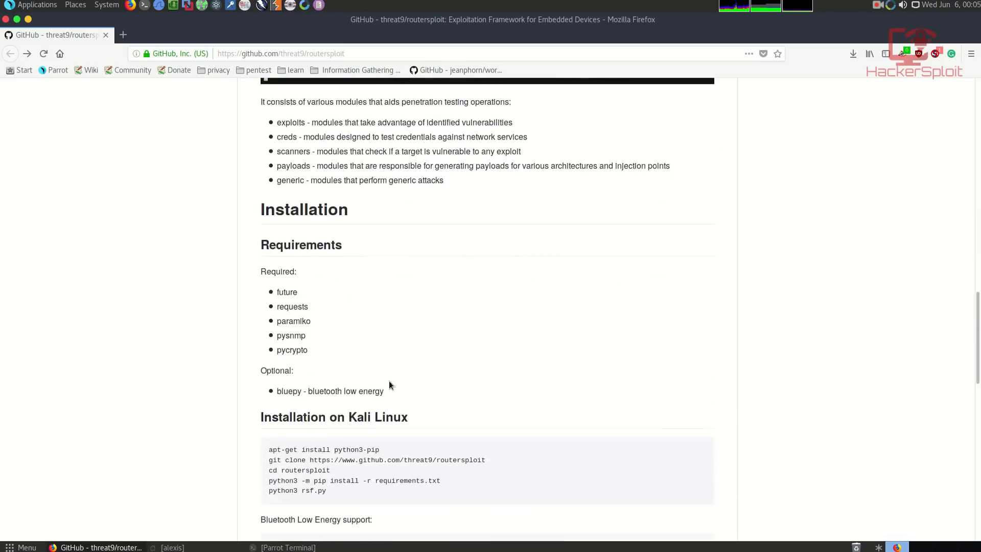
pyautogui.scroll(3)
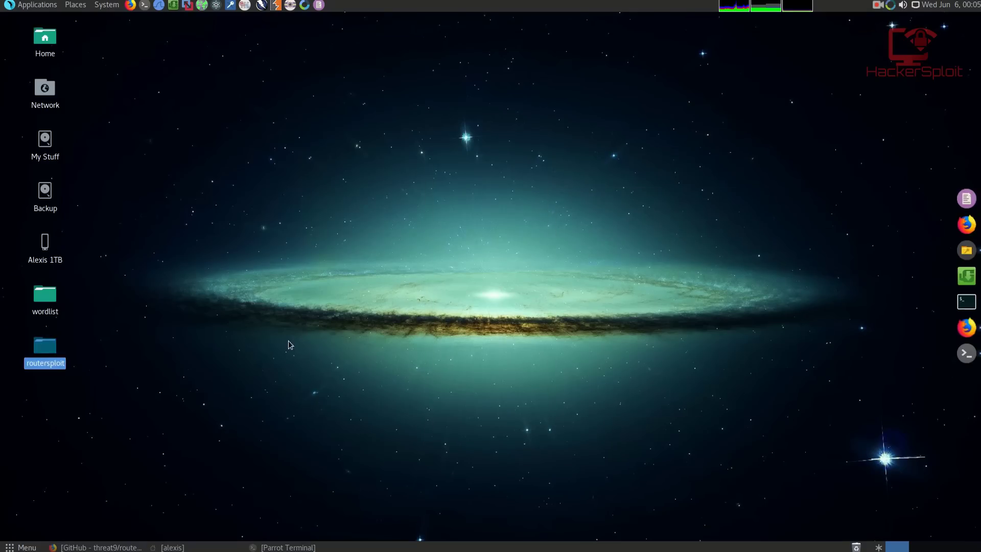
pyautogui.click(94, 546)
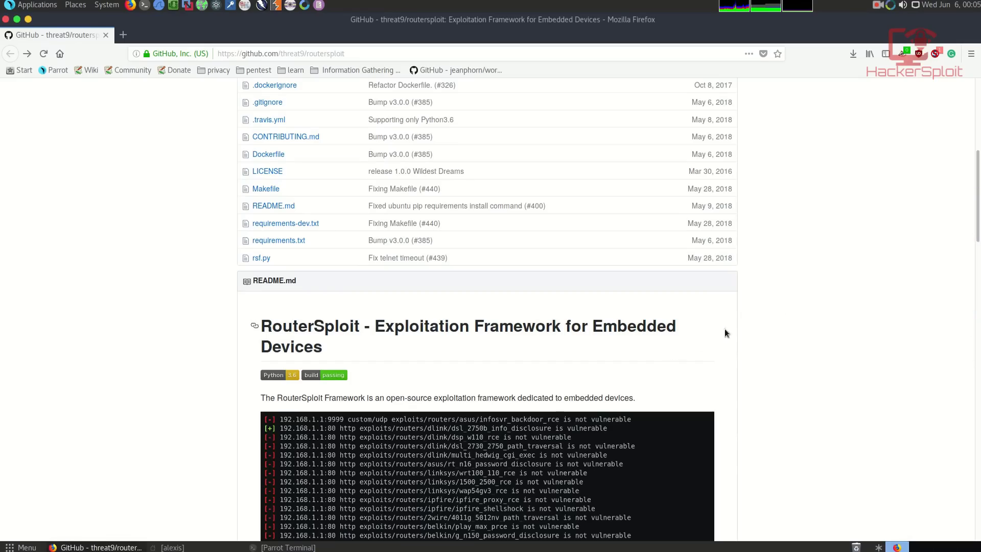
pyautogui.scroll(-3)
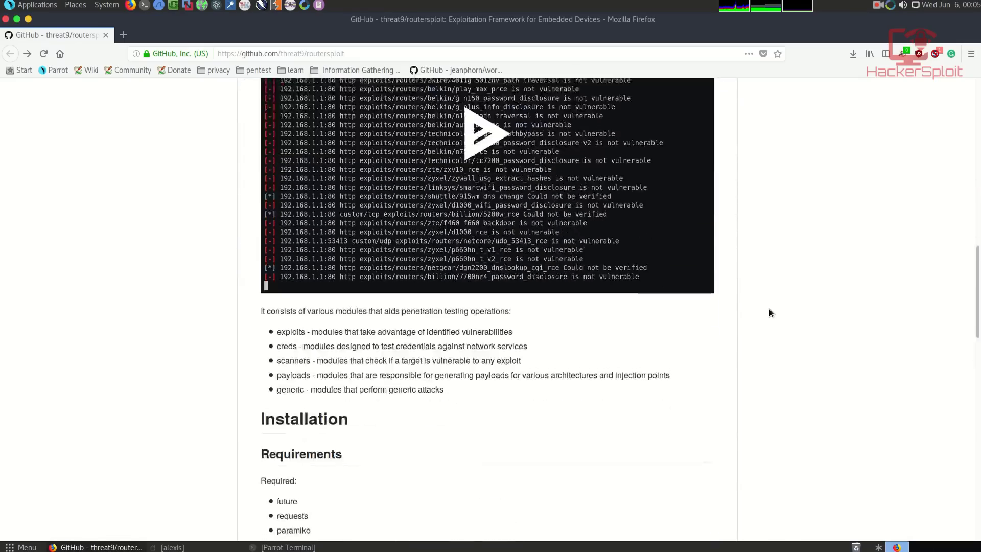
pyautogui.scroll(-3)
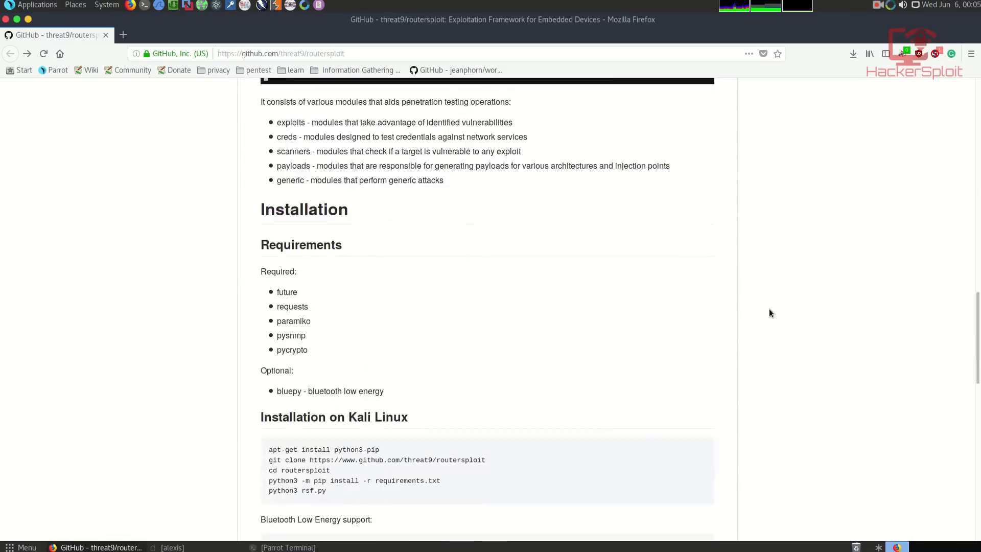
pyautogui.moveTo(767, 316)
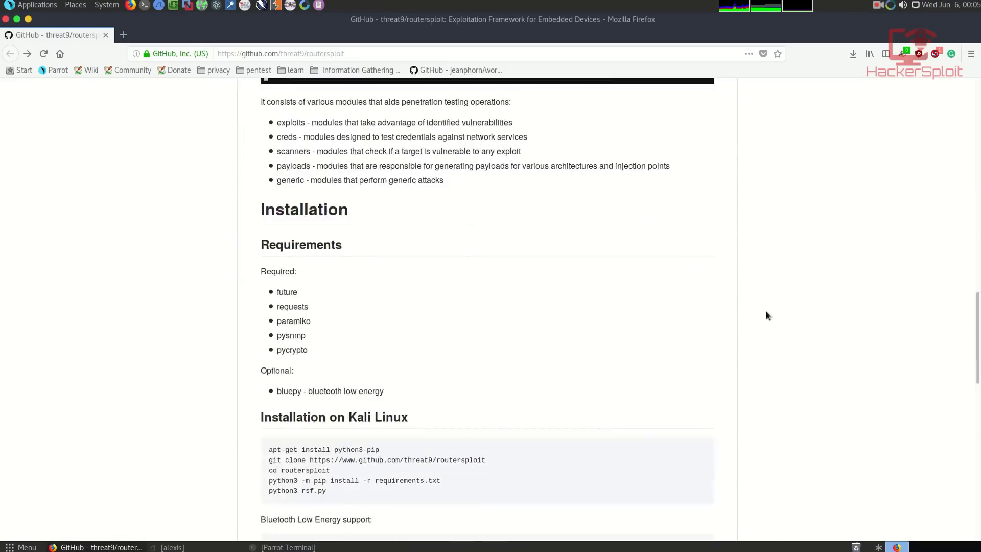
pyautogui.scroll(-3)
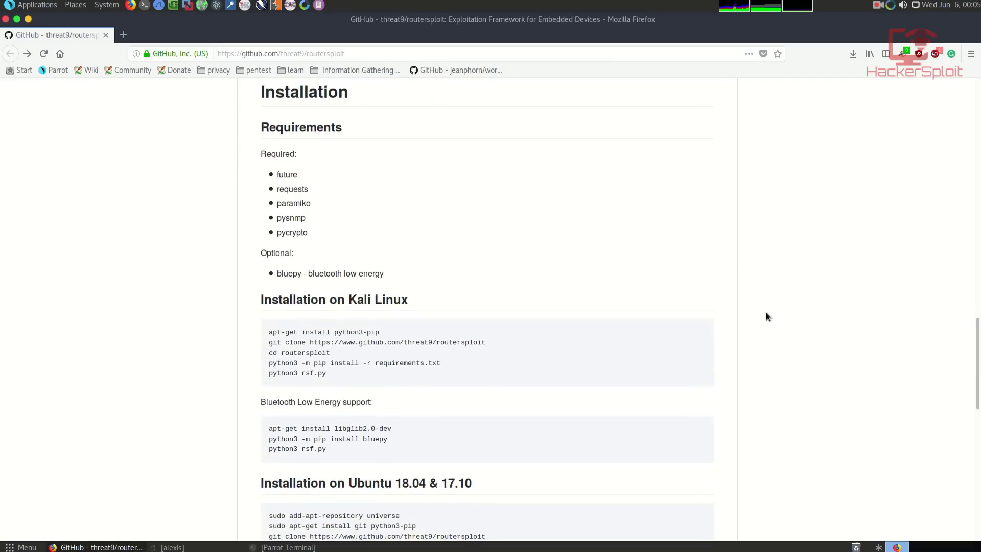
pyautogui.moveTo(674, 338)
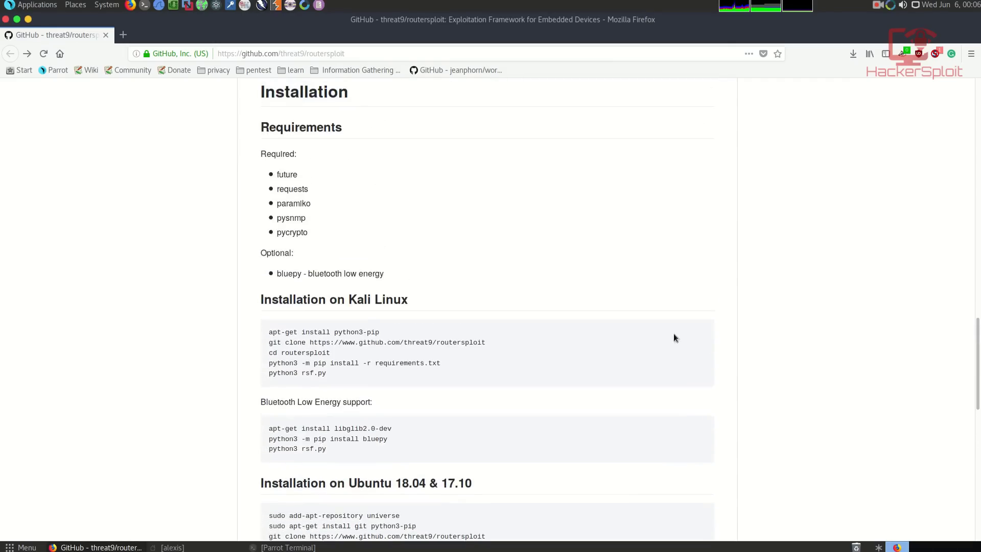
pyautogui.moveTo(300, 307)
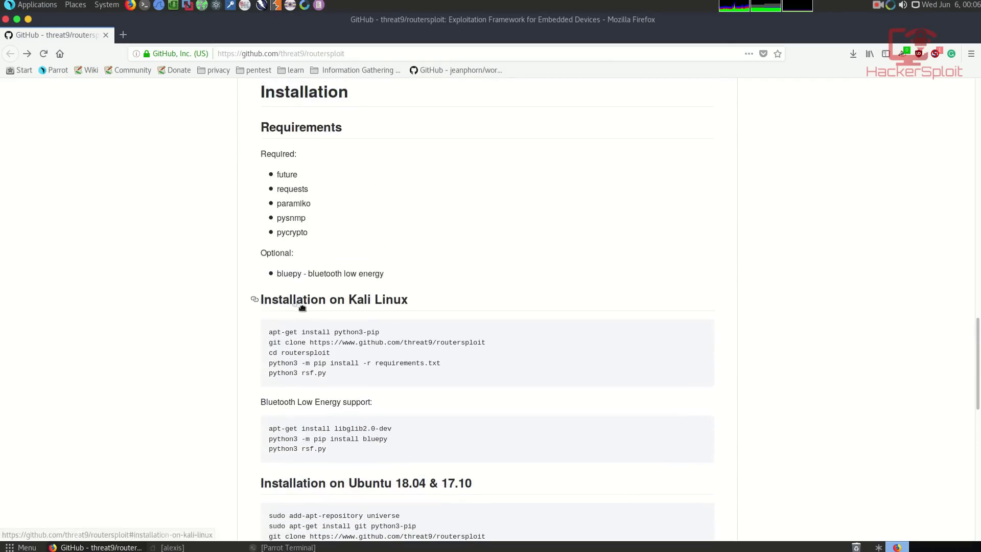
pyautogui.moveTo(455, 336)
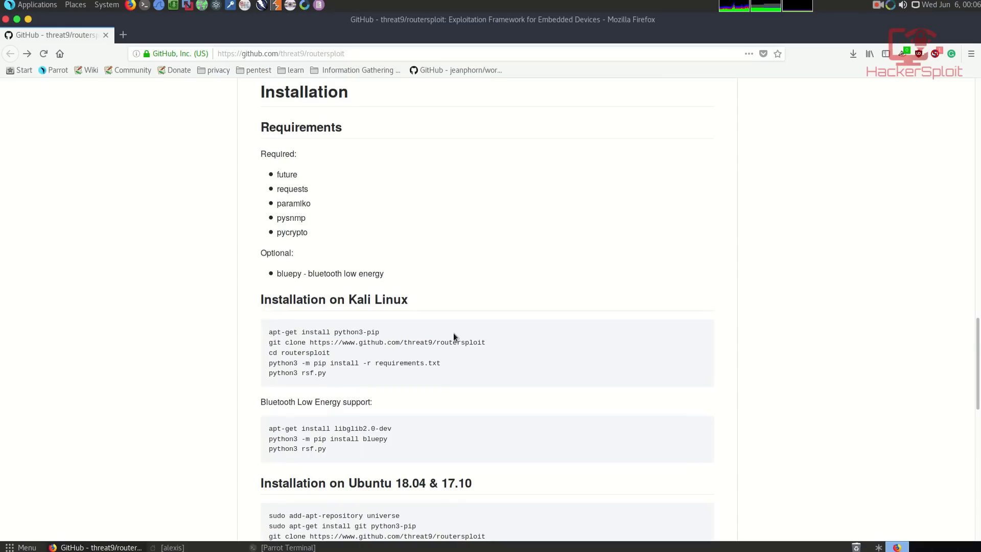
pyautogui.moveTo(459, 343)
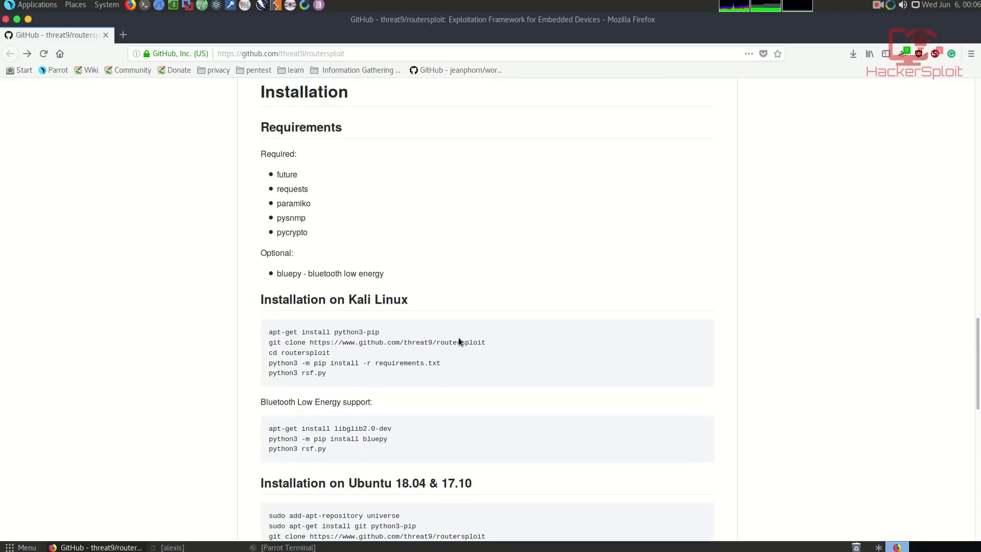
pyautogui.moveTo(552, 368)
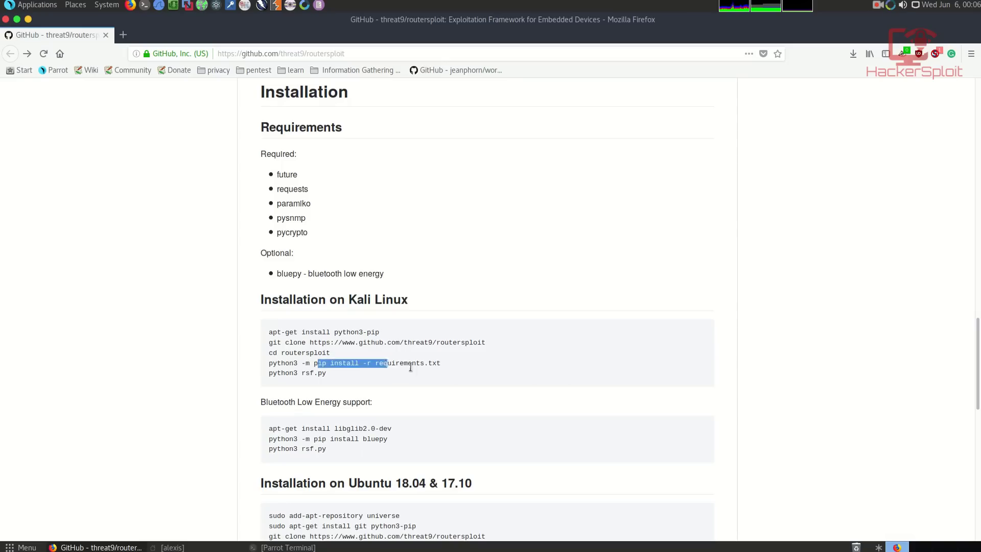
pyautogui.click(361, 364)
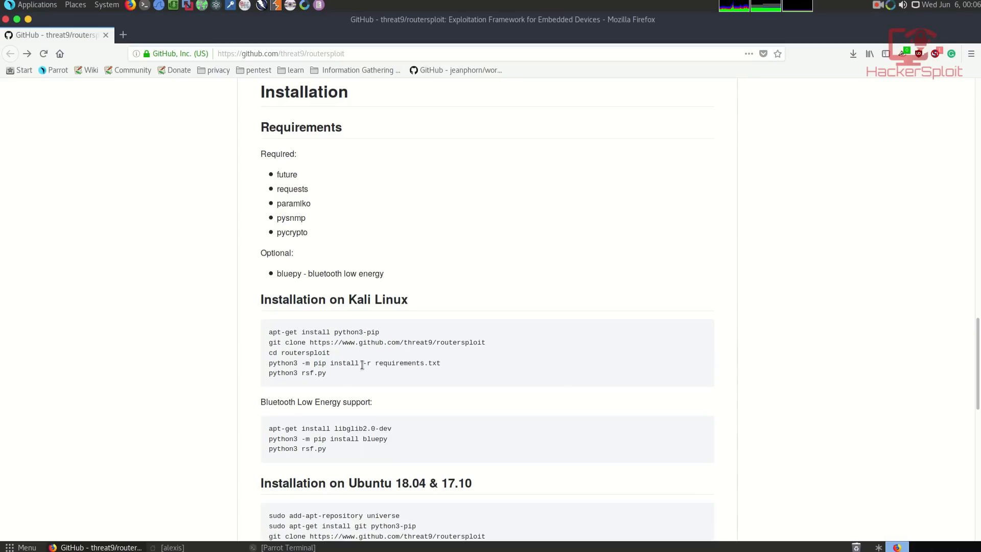
pyautogui.moveTo(586, 359)
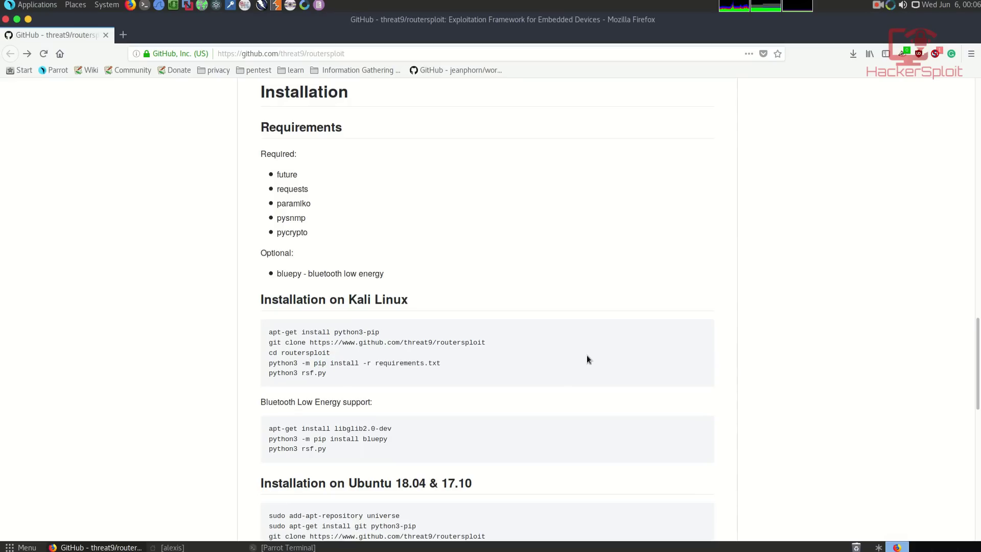
pyautogui.moveTo(595, 357)
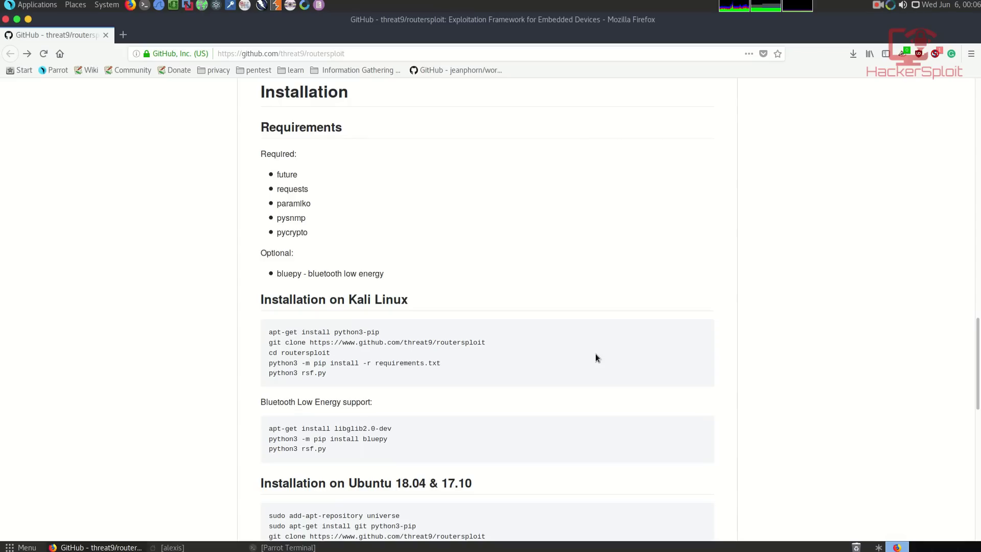
pyautogui.doubleClick(296, 373)
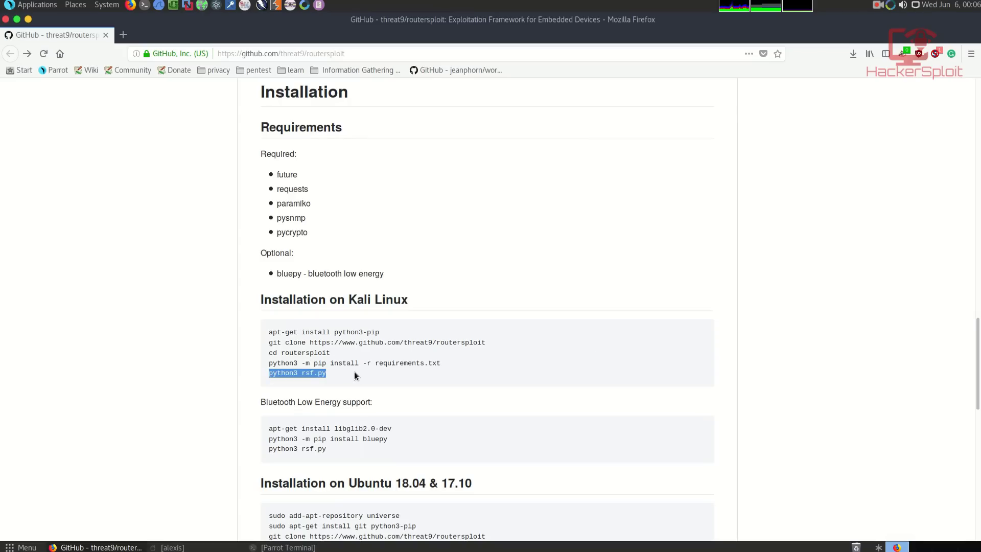
# - Run python3 rsf.py in the routersploit folder to reach the rsf prompt
pyautogui.click(287, 547)
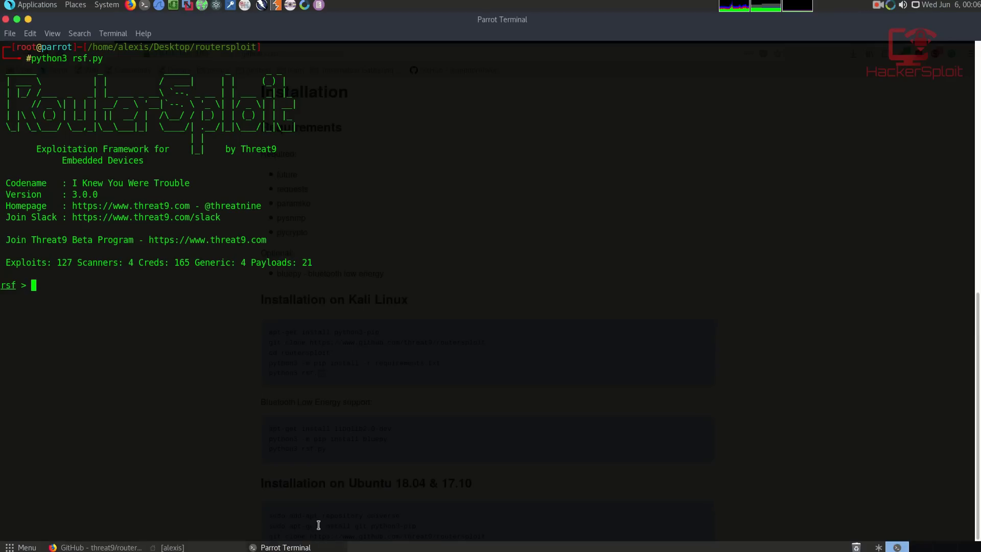
pyautogui.moveTo(143, 348)
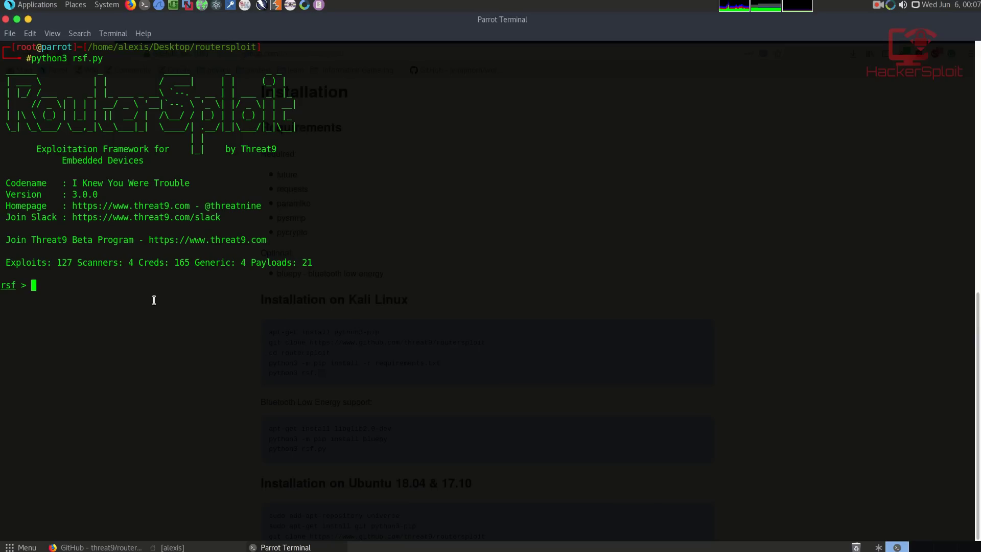
# - Search RouterSploit for the autopwn module with 'search autopwn'
pyautogui.write('search')
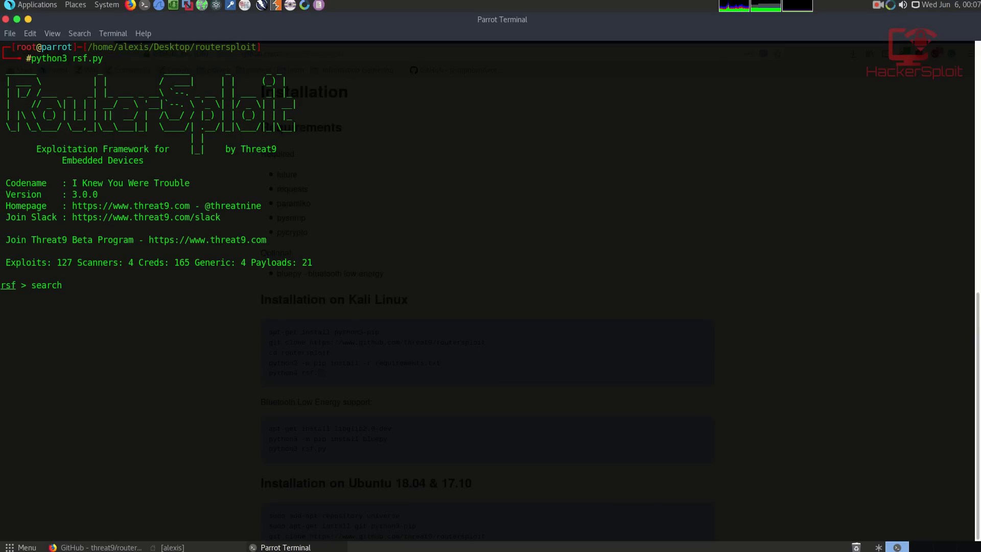
pyautogui.write('autop')
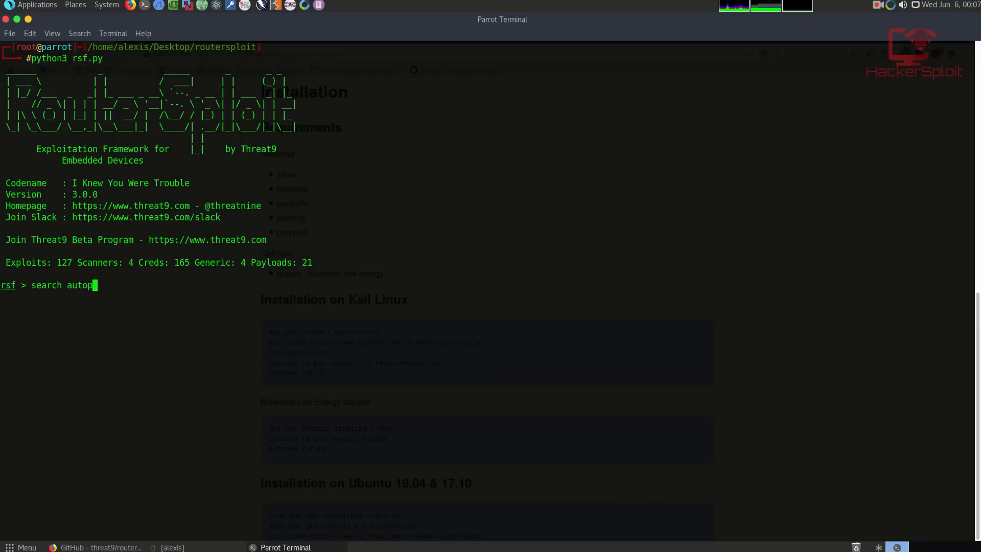
pyautogui.write('w')
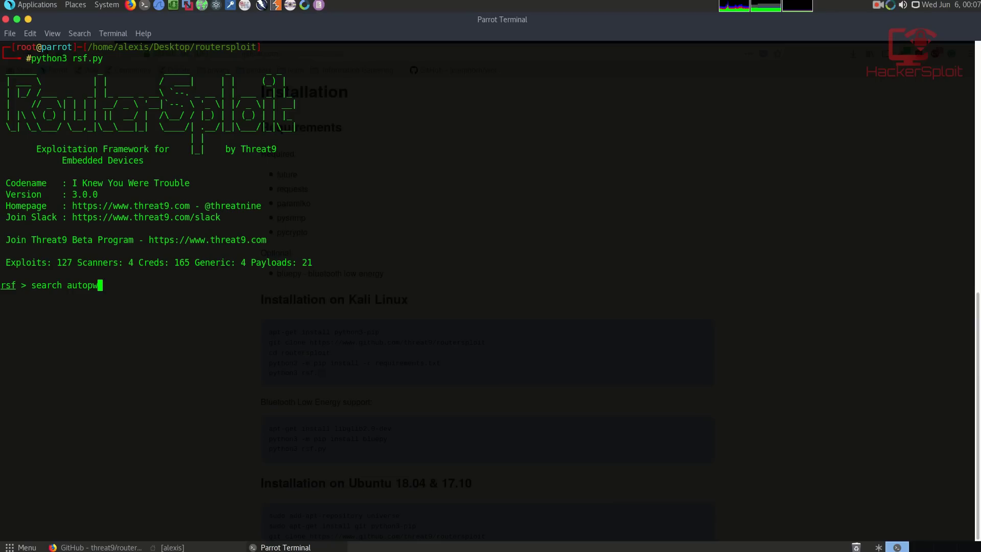
pyautogui.press('Return')
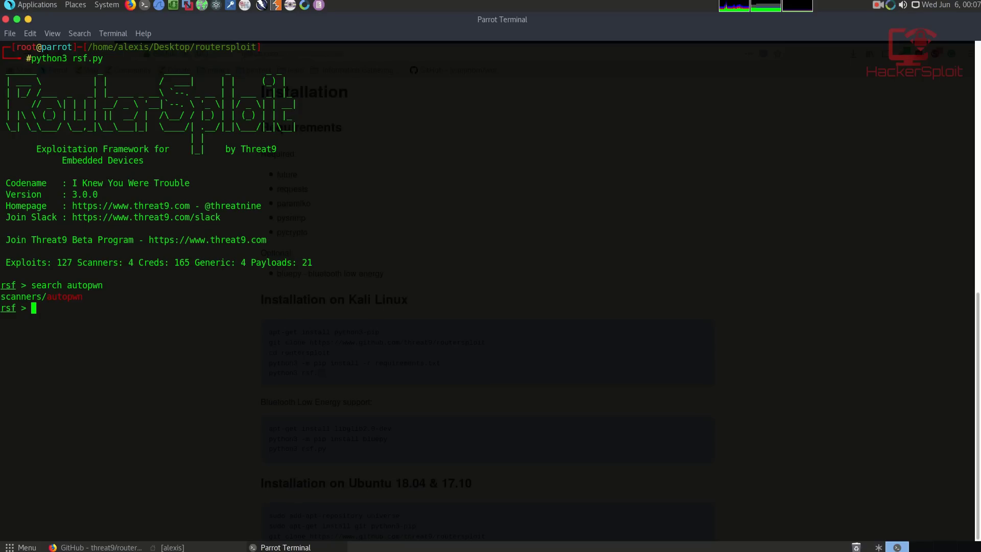
# - Load scanners/autopwn as the active module with 'use scanners/autopwn'
pyautogui.write('use scanners/au')
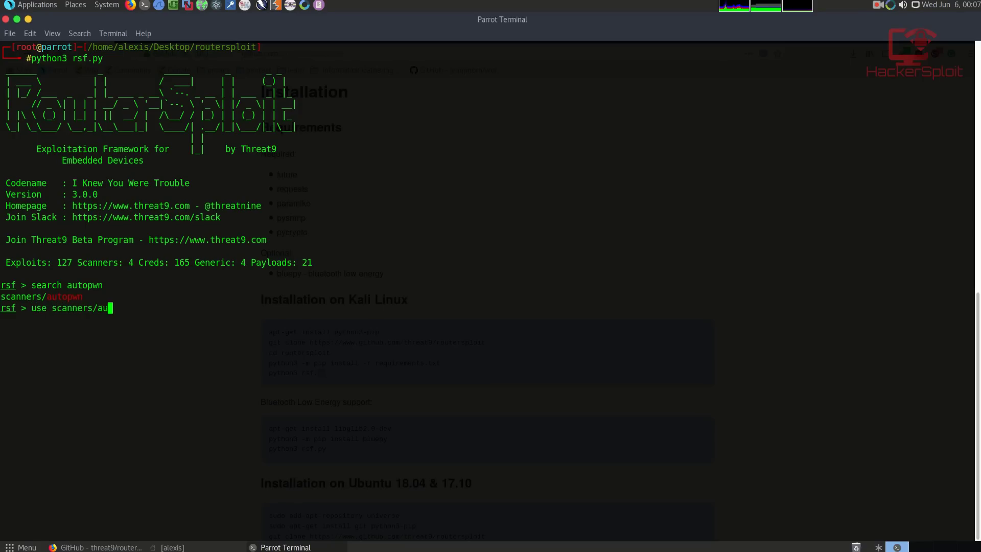
pyautogui.press('Return')
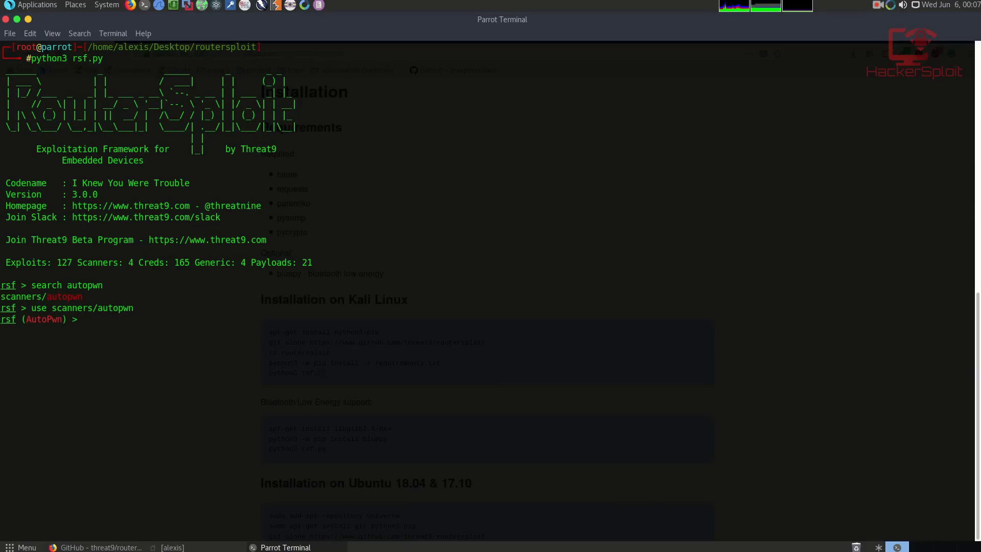
# - Run 'show options' for AutoPwn and highlight the ftp_ssl setting in the listing
pyautogui.write('show options')
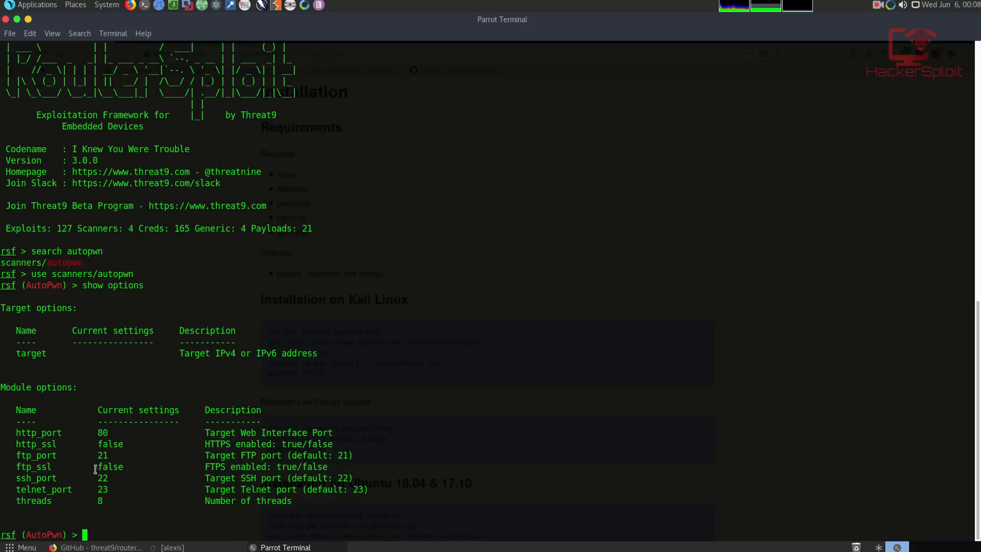
pyautogui.doubleClick(67, 467)
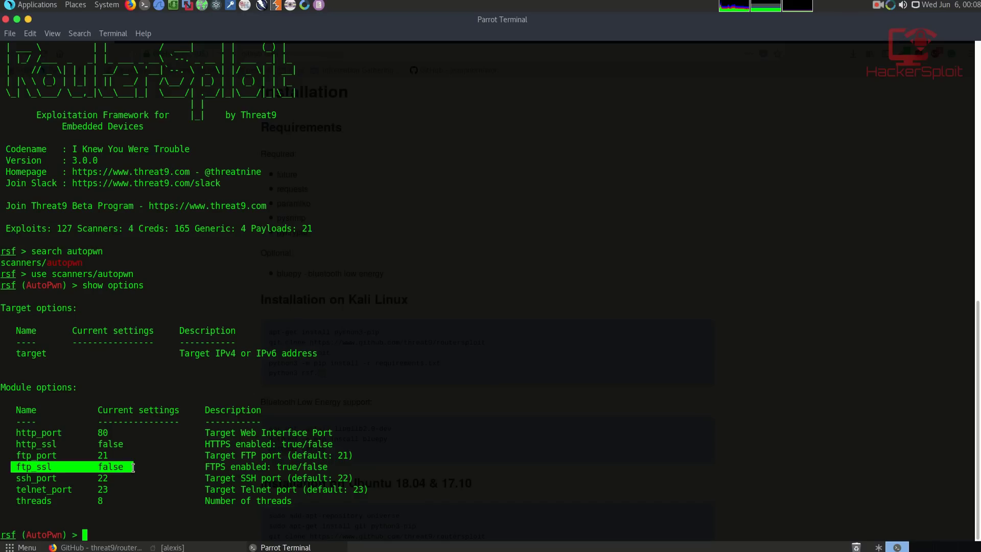
pyautogui.moveTo(83, 497)
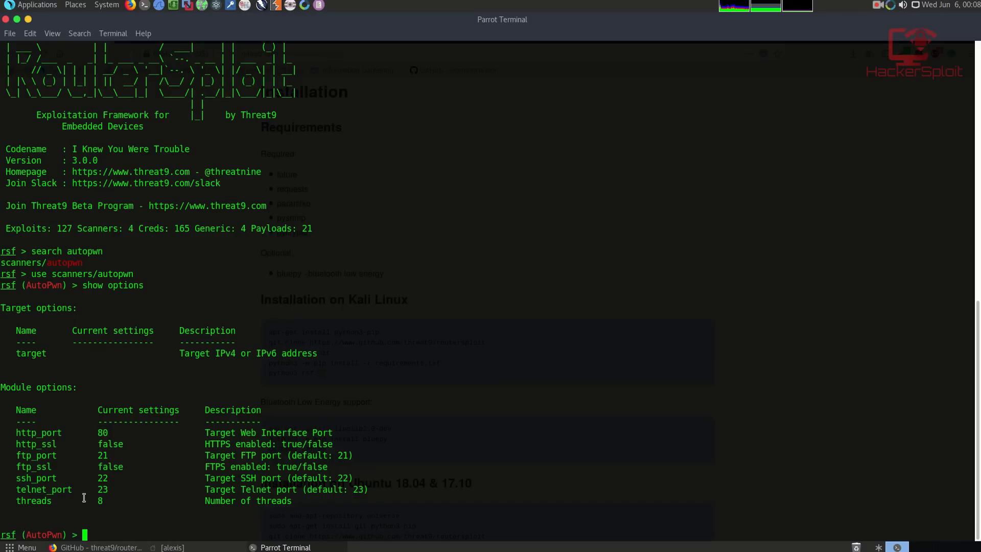
pyautogui.moveTo(172, 436)
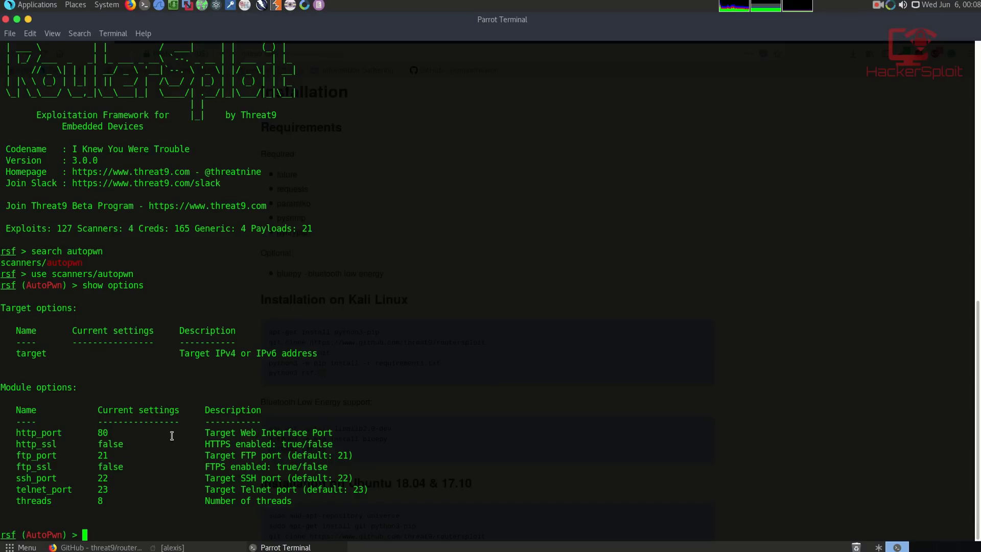
pyautogui.moveTo(103, 531)
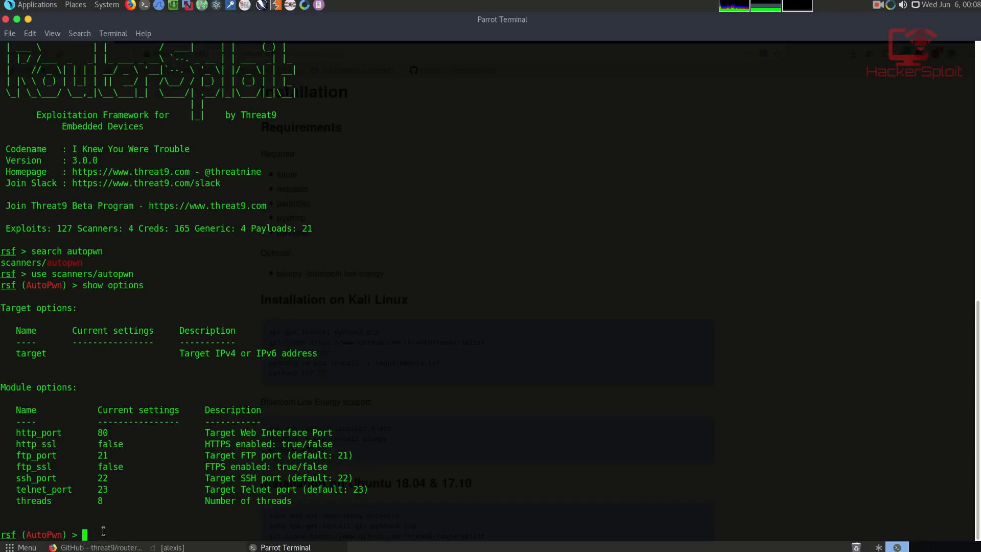
# - Set the AutoPwn scanner threads to 20
pyautogui.write('set t')
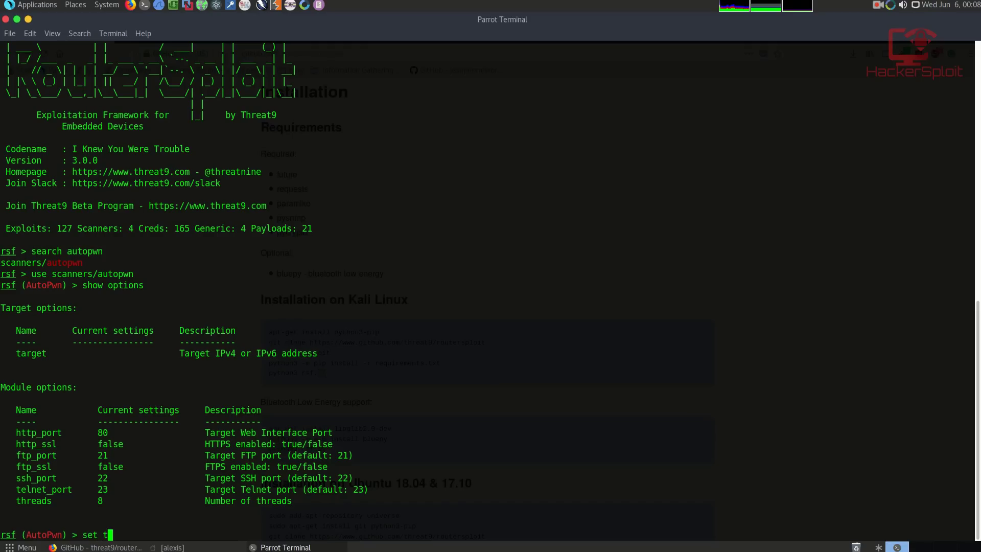
pyautogui.write('hr')
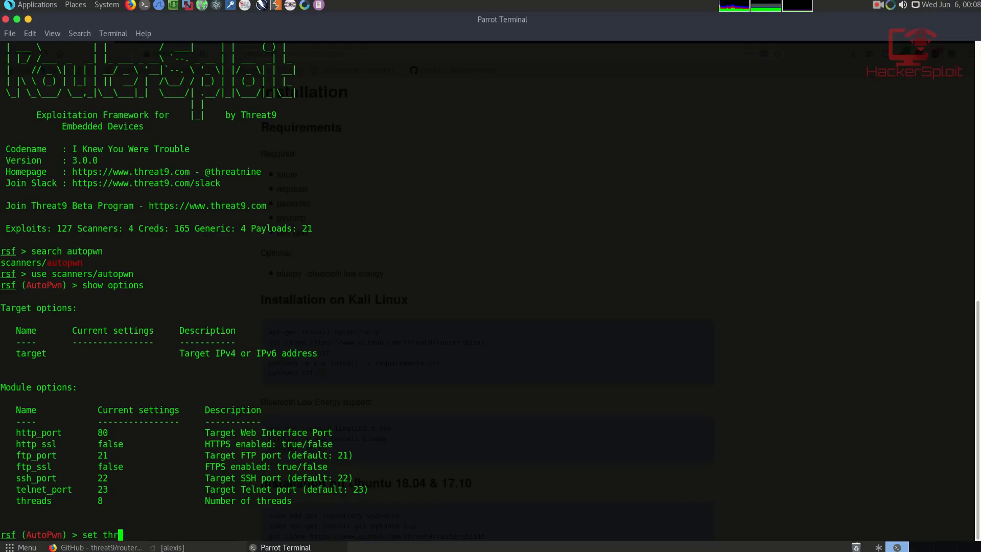
pyautogui.press('Return')
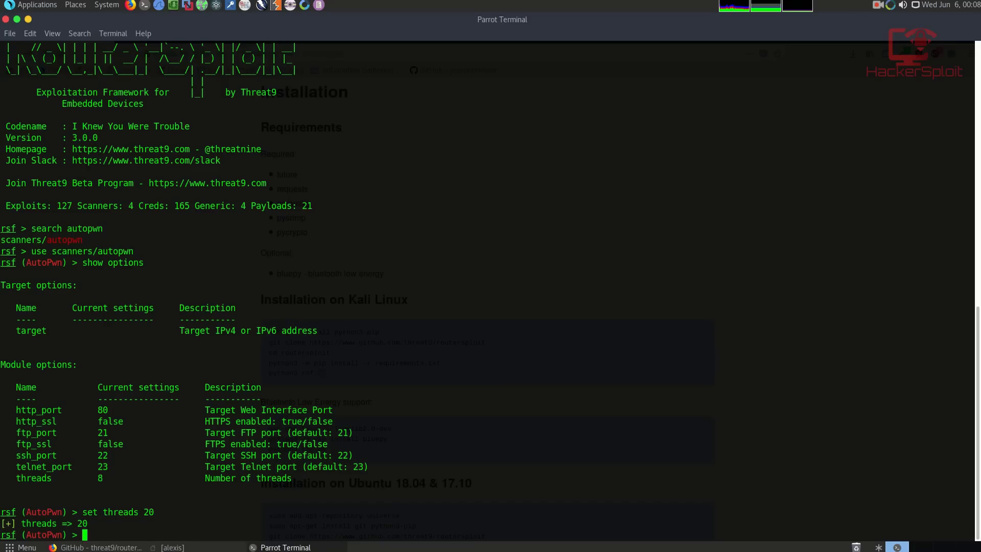
# - Set the AutoPwn target to 192.168.1.1, starting the scan
pyautogui.write('set ta')
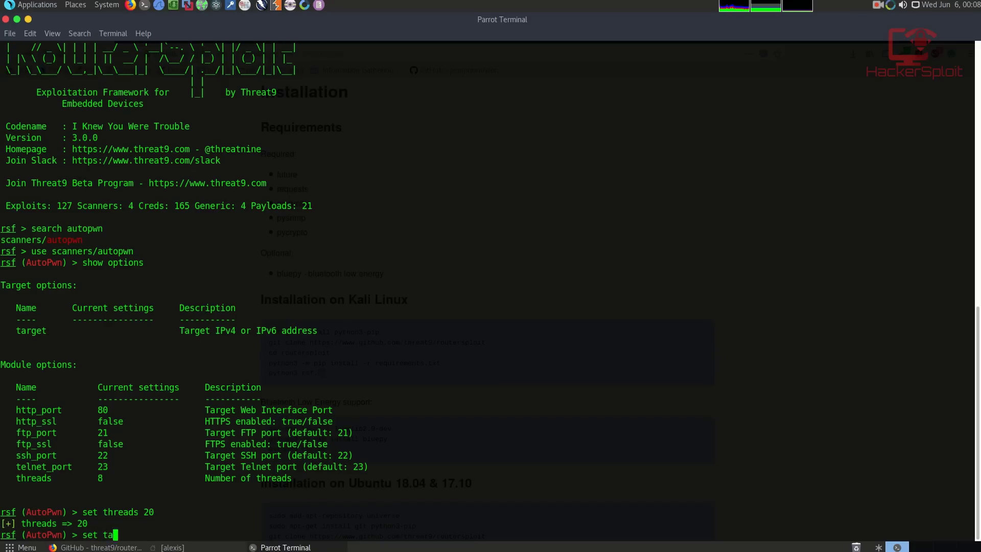
pyautogui.write('rget')
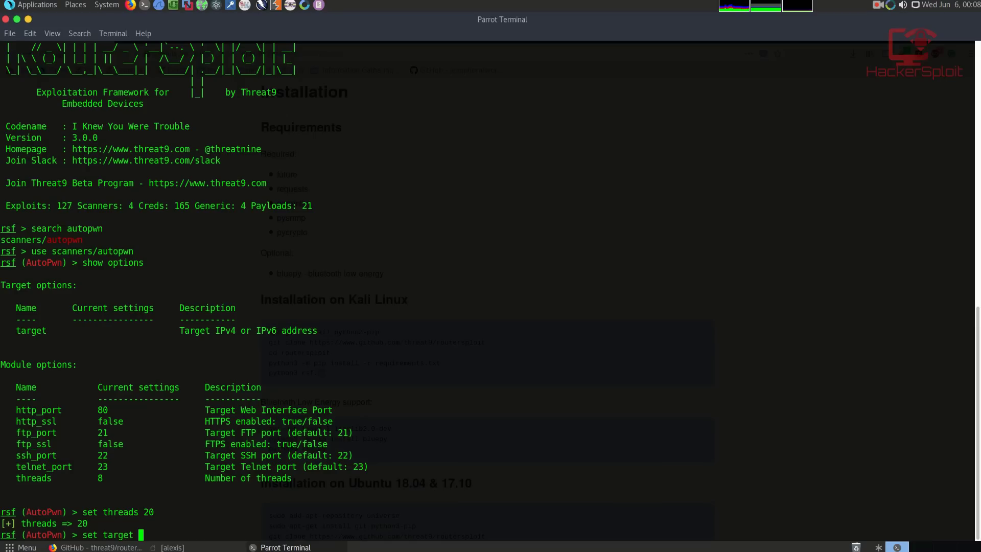
pyautogui.write('192.')
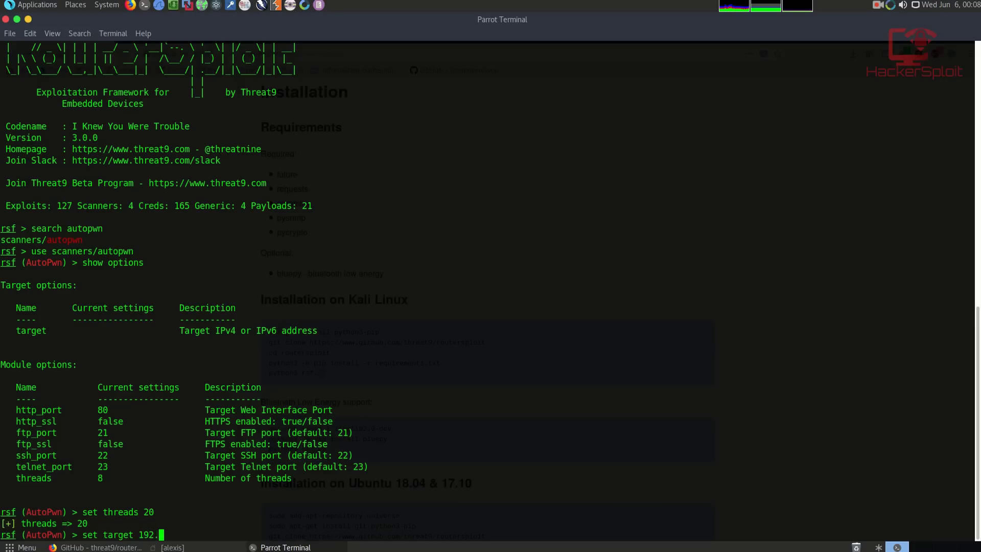
pyautogui.write('168.1.')
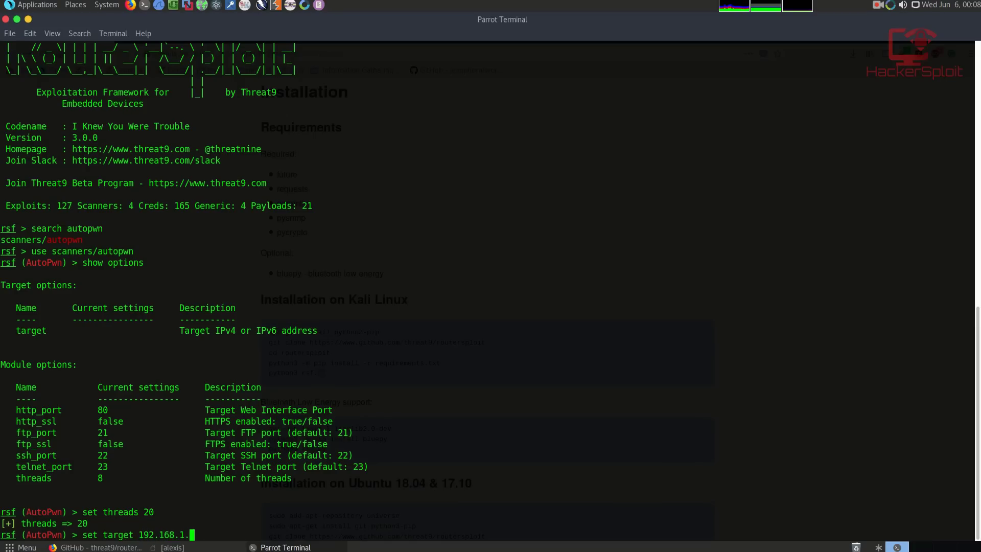
pyautogui.write('1')
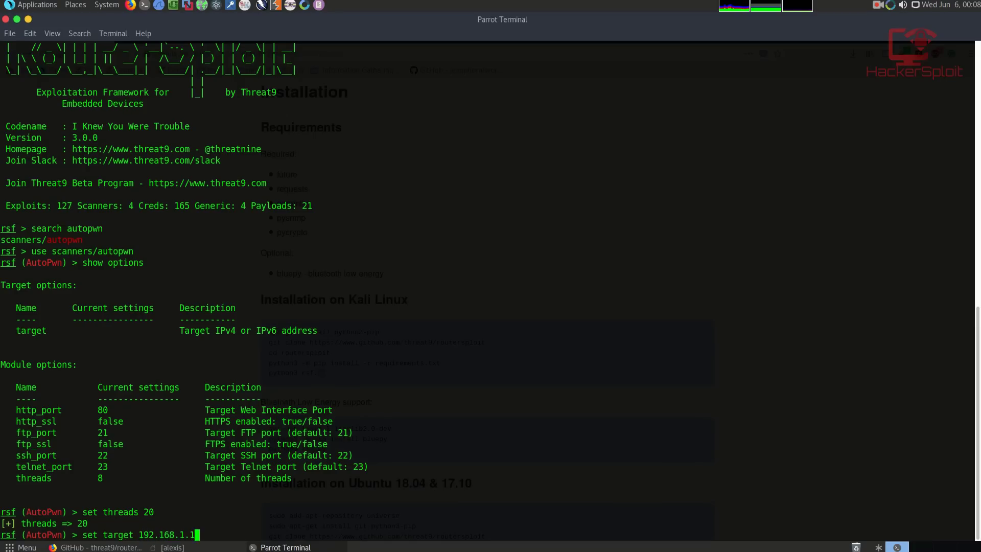
pyautogui.press('Return')
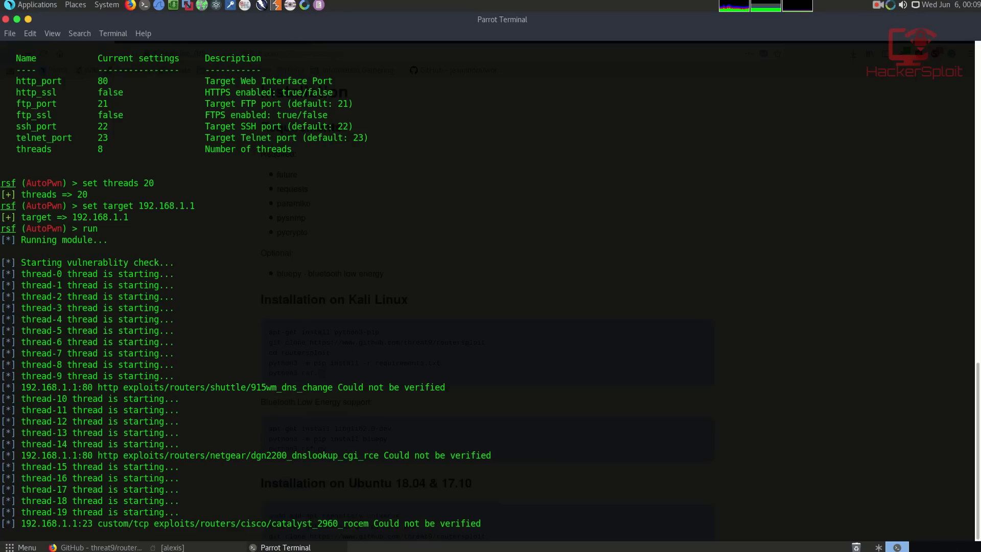
# - Scroll through the AutoPwn exploit check output on 192.168.1.1 until the default credentials check begins
pyautogui.scroll(-3)
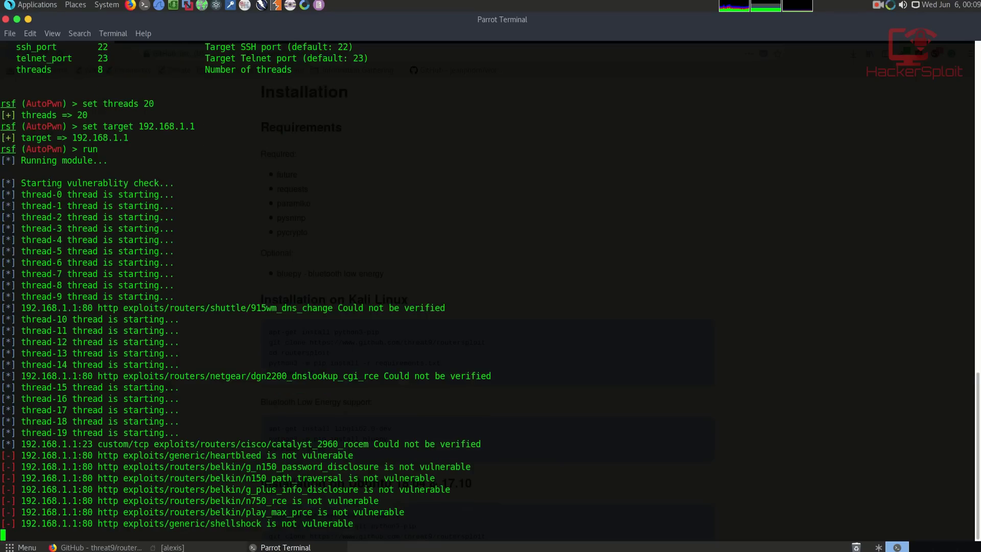
pyautogui.scroll(-3)
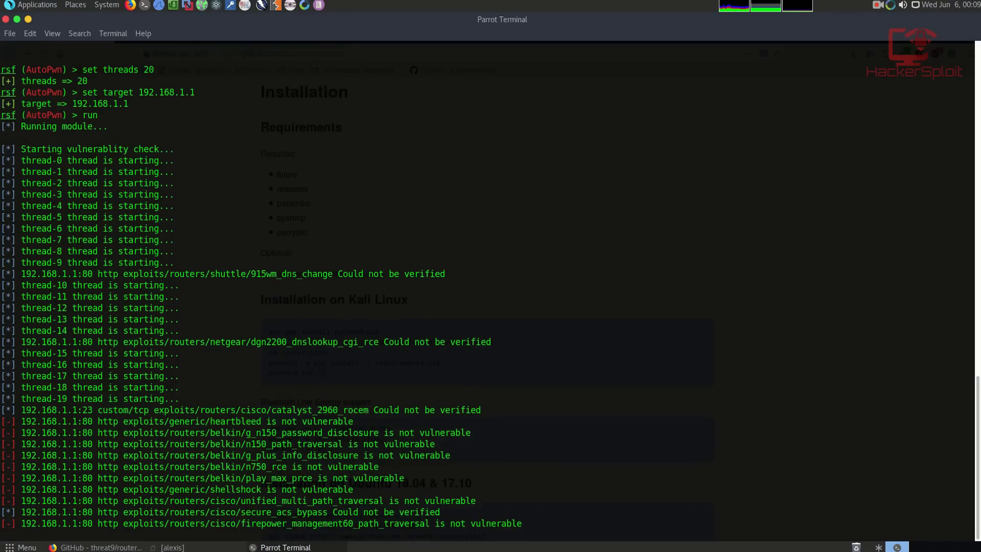
pyautogui.scroll(-3)
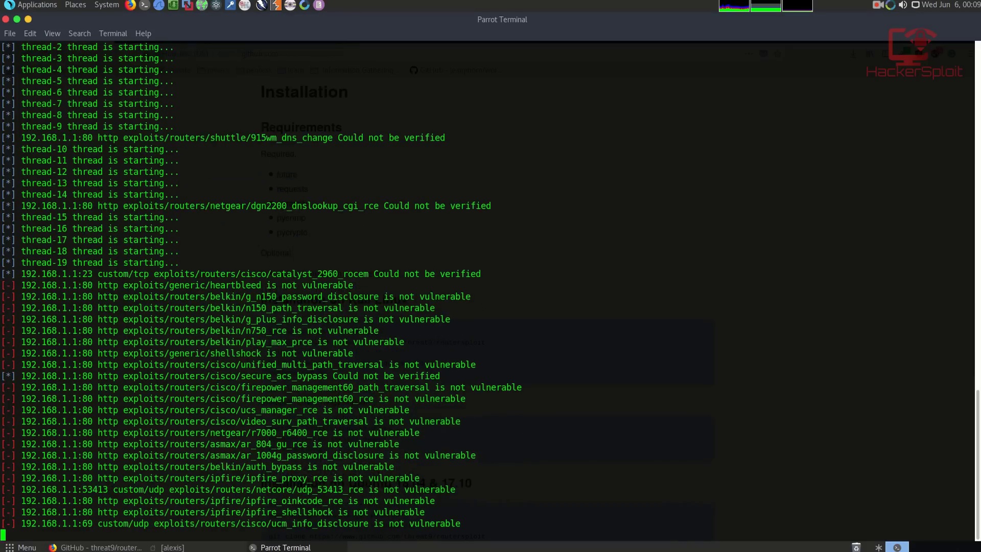
pyautogui.scroll(-3)
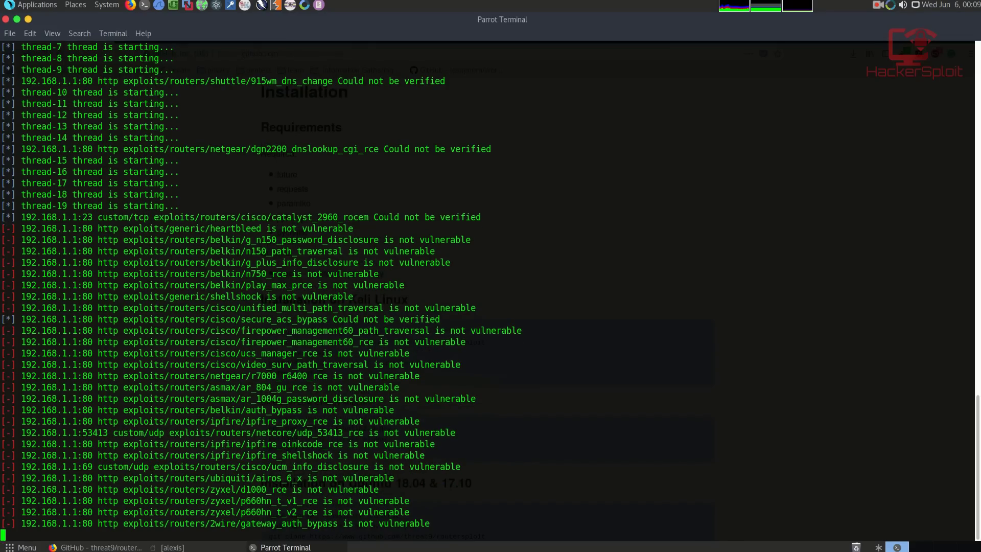
pyautogui.scroll(-3)
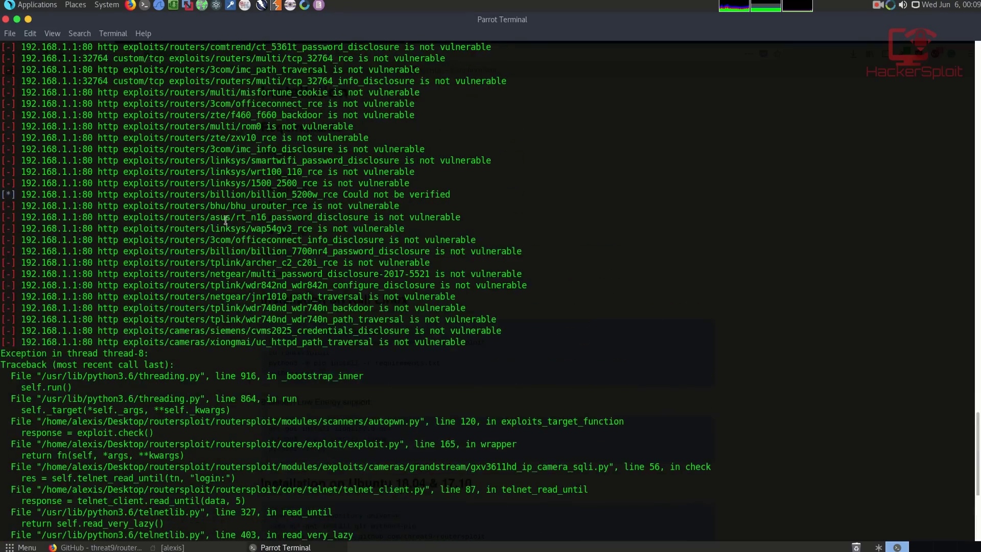
pyautogui.scroll(-3)
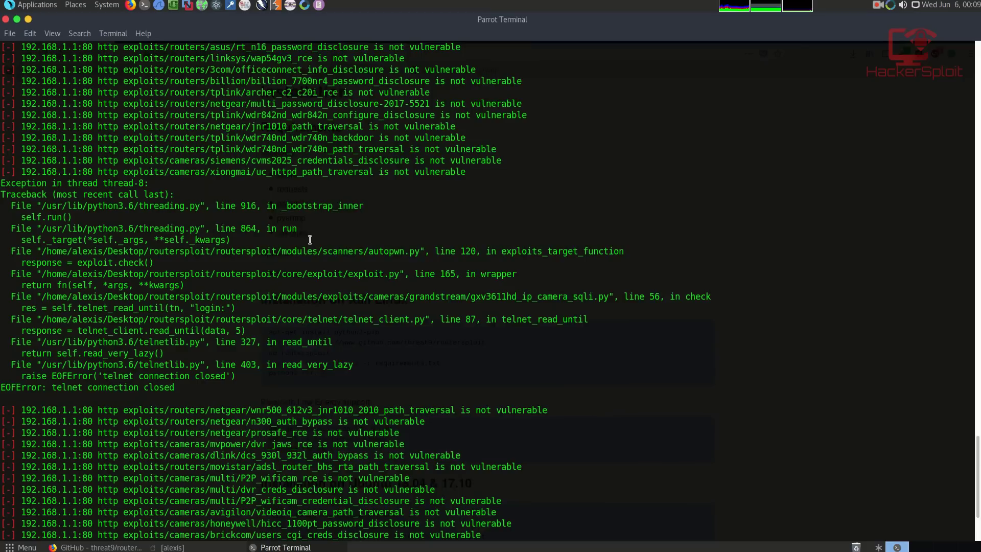
pyautogui.scroll(-3)
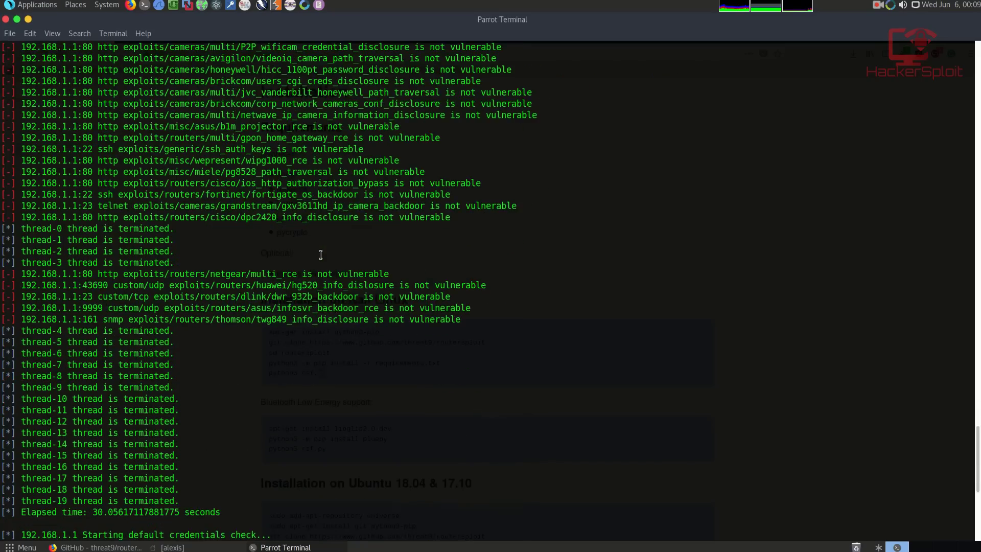
# - Follow the default credentials check as the FTP, HTTP form and camera creds modules report not vulnerable
pyautogui.scroll(-3)
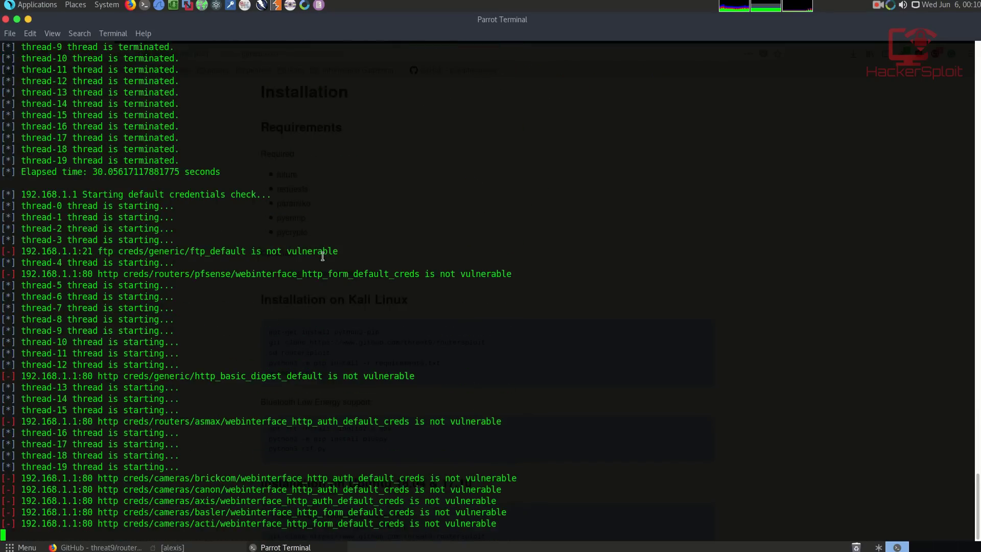
pyautogui.moveTo(332, 245)
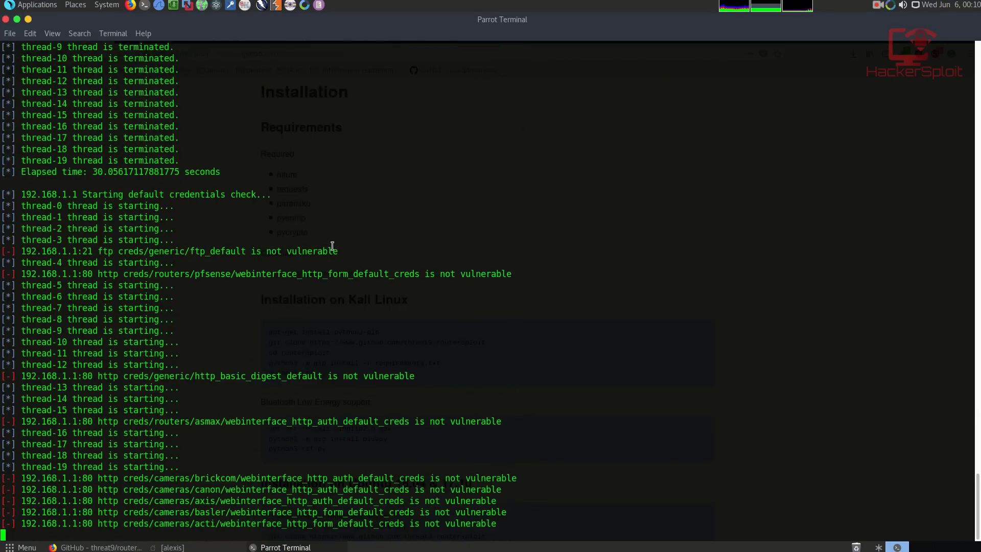
pyautogui.moveTo(335, 258)
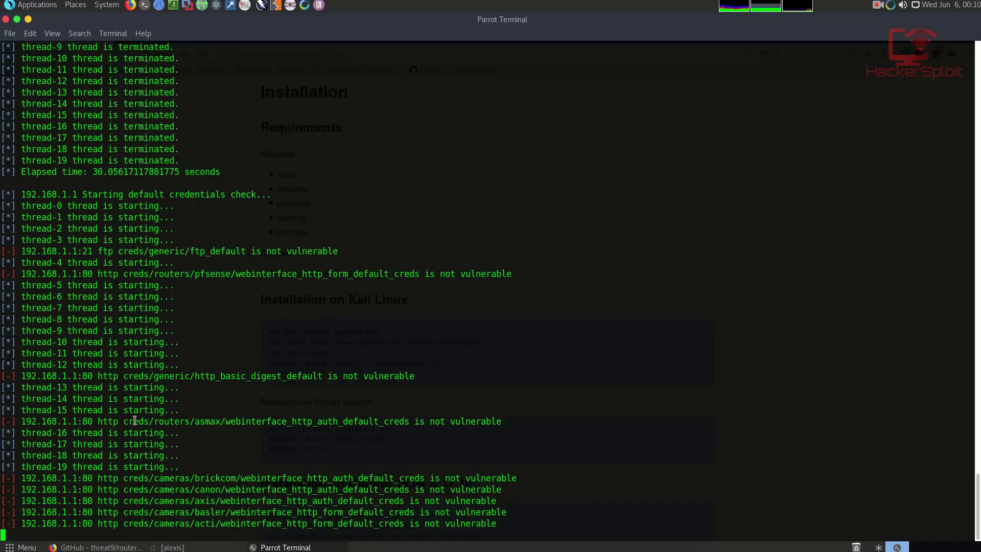
pyautogui.doubleClick(168, 421)
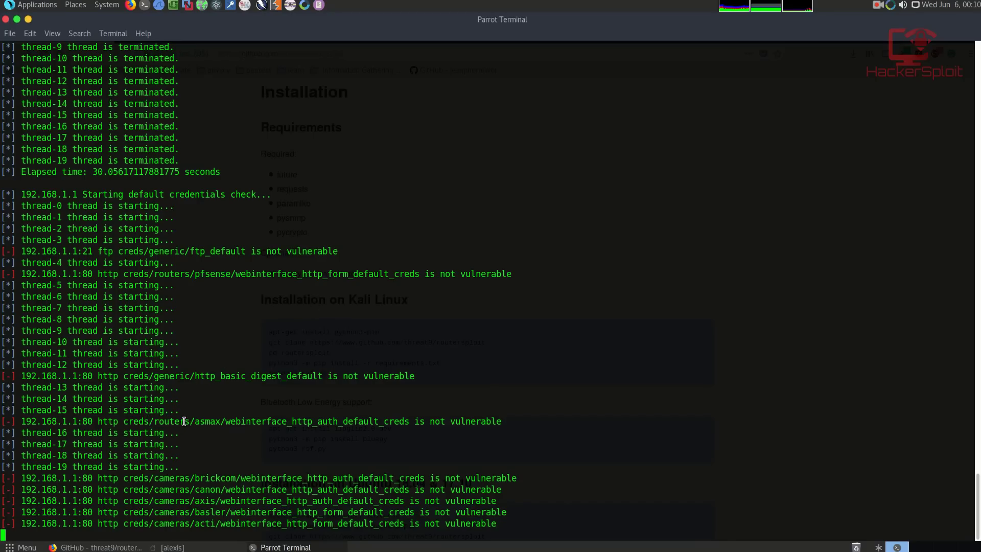
pyautogui.moveTo(160, 478)
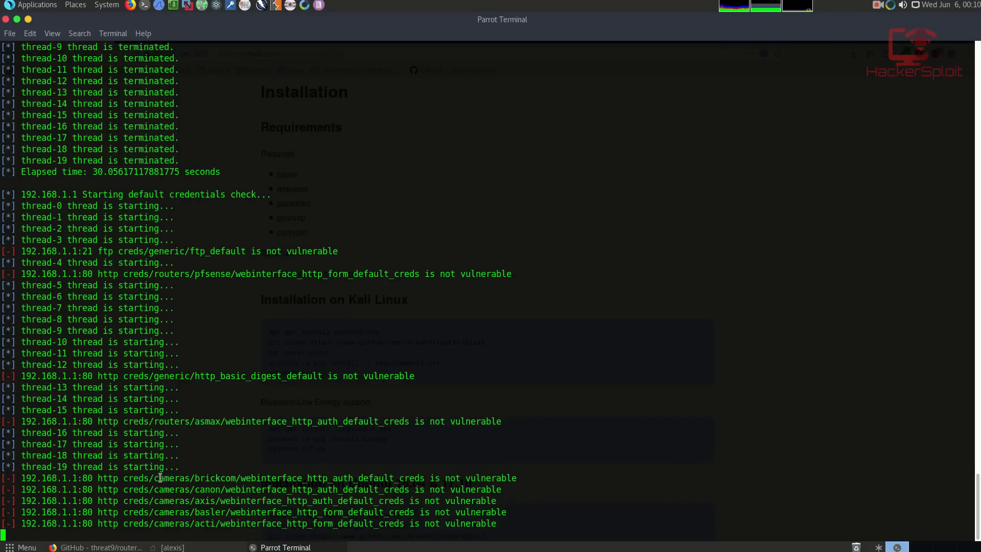
pyautogui.doubleClick(166, 477)
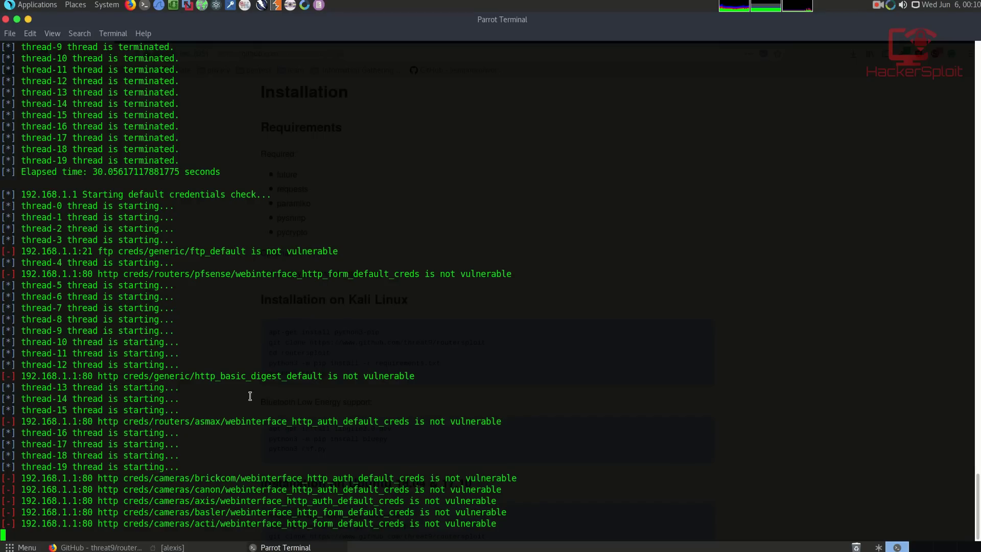
pyautogui.moveTo(138, 527)
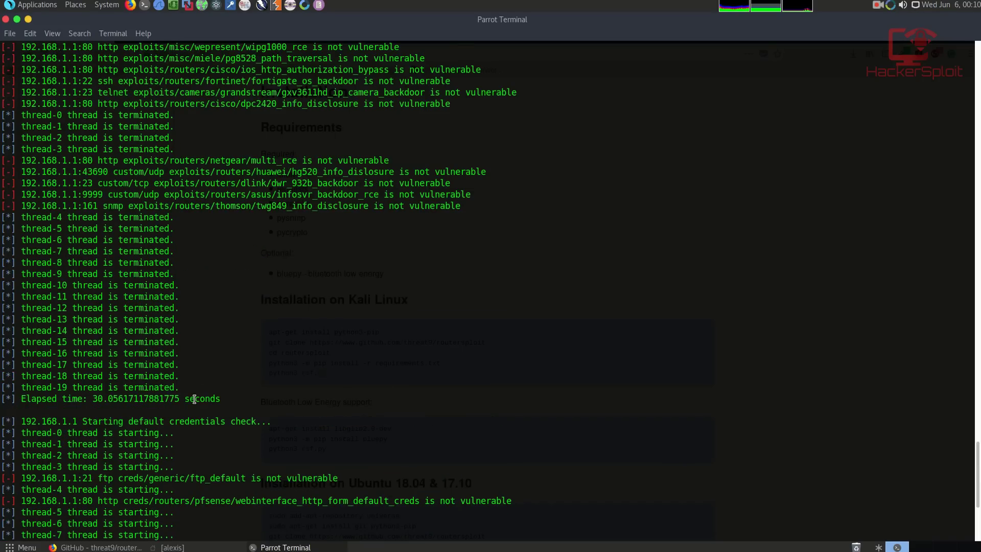
pyautogui.moveTo(198, 391)
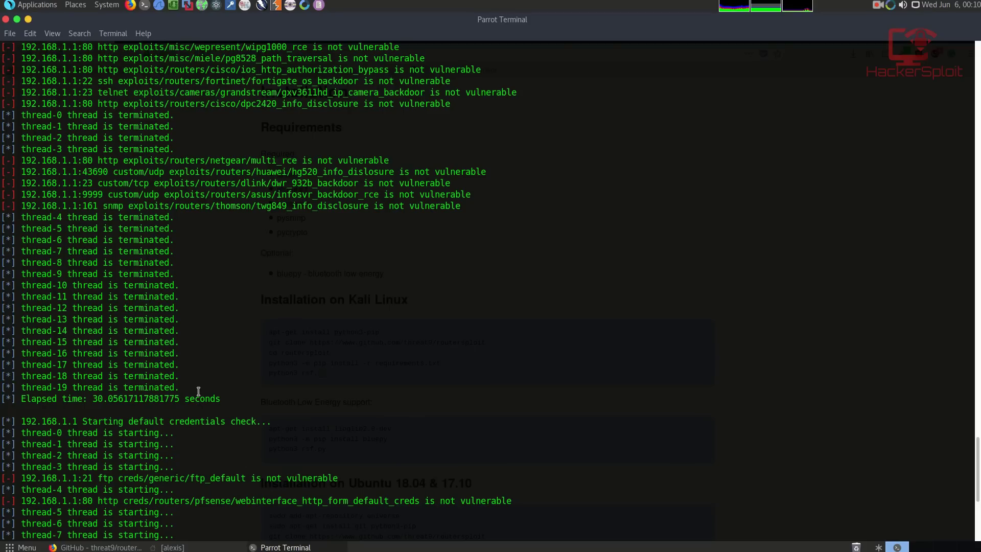
pyautogui.moveTo(208, 386)
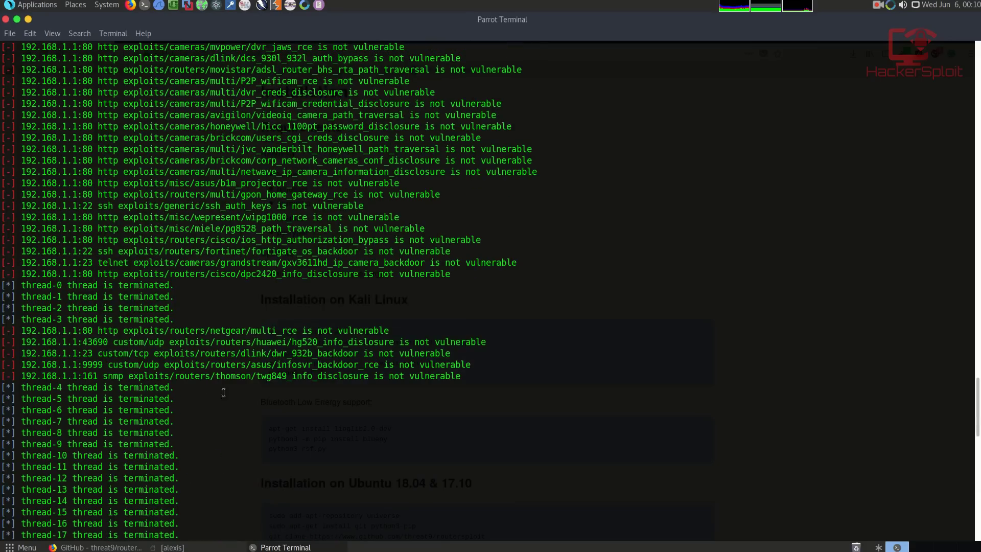
pyautogui.moveTo(304, 330)
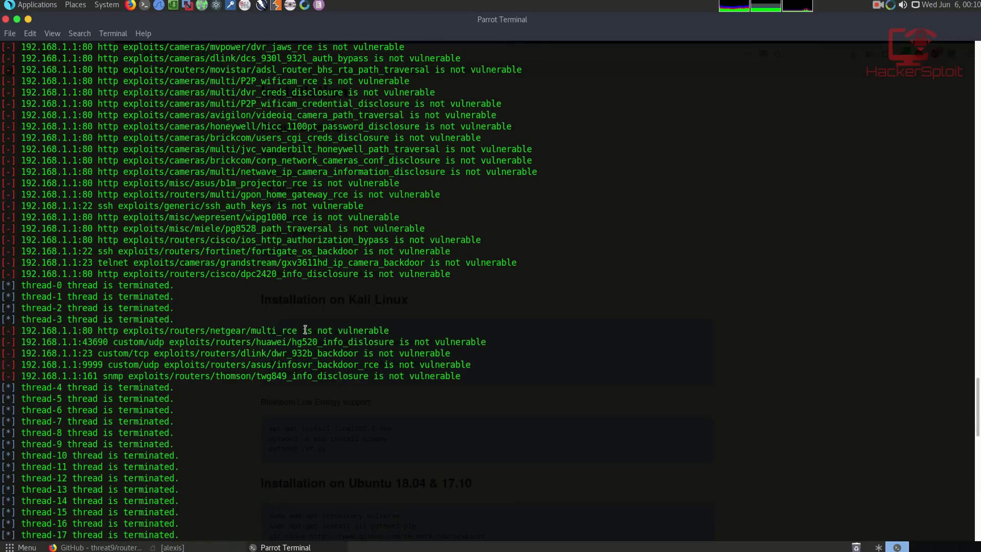
pyautogui.moveTo(324, 315)
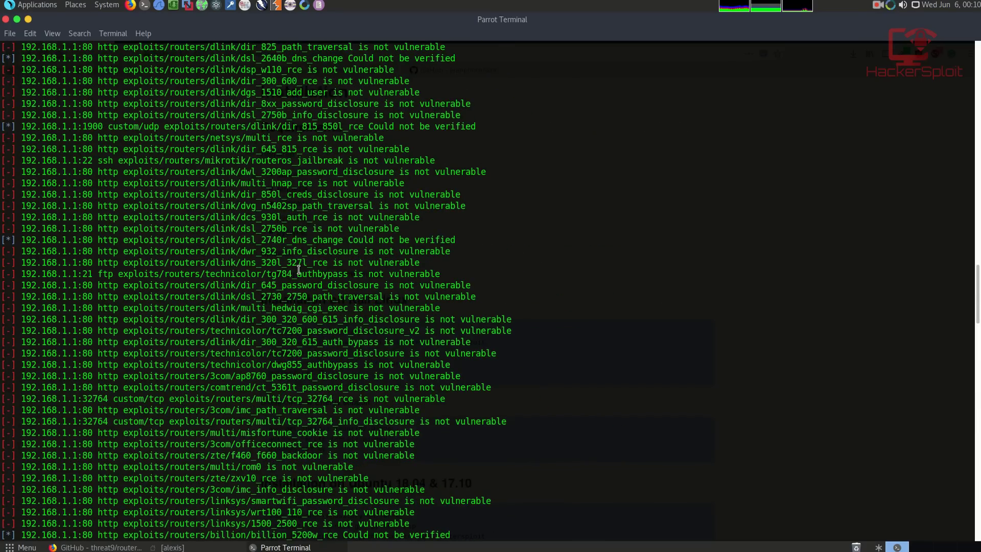
# - Scroll to the AutoPwn summary showing unverified exploits, no vulnerabilities and no default credentials for 192.168.1.1
pyautogui.scroll(-3)
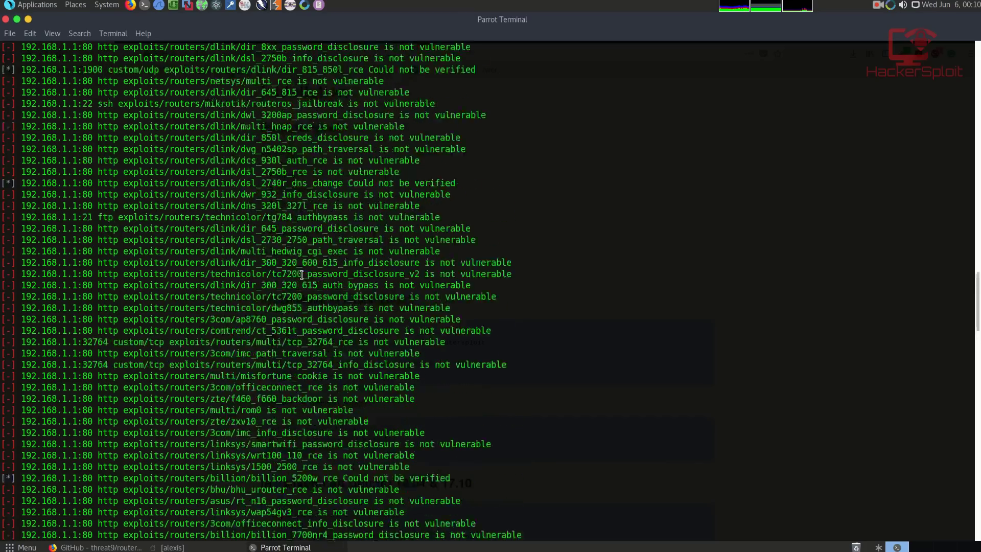
pyautogui.scroll(3)
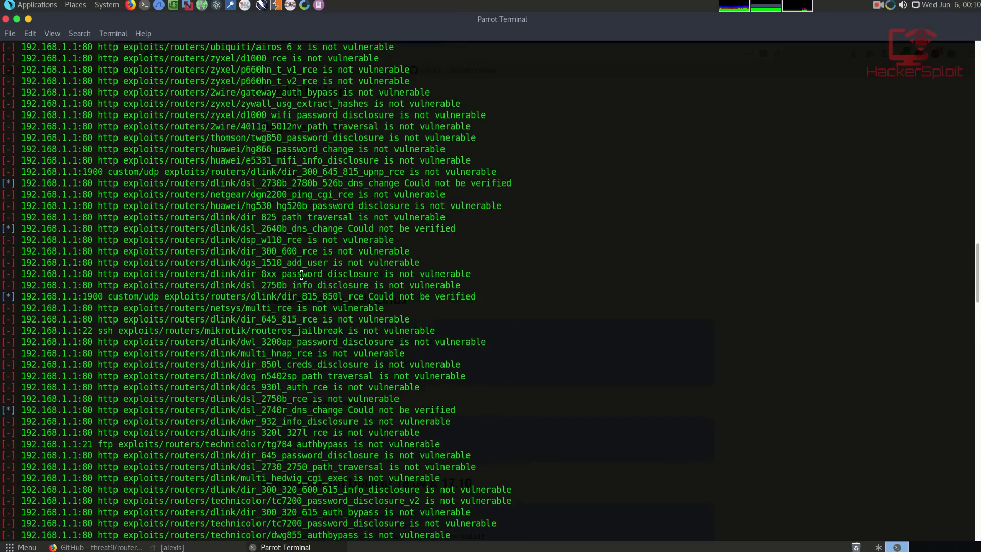
pyautogui.moveTo(171, 252)
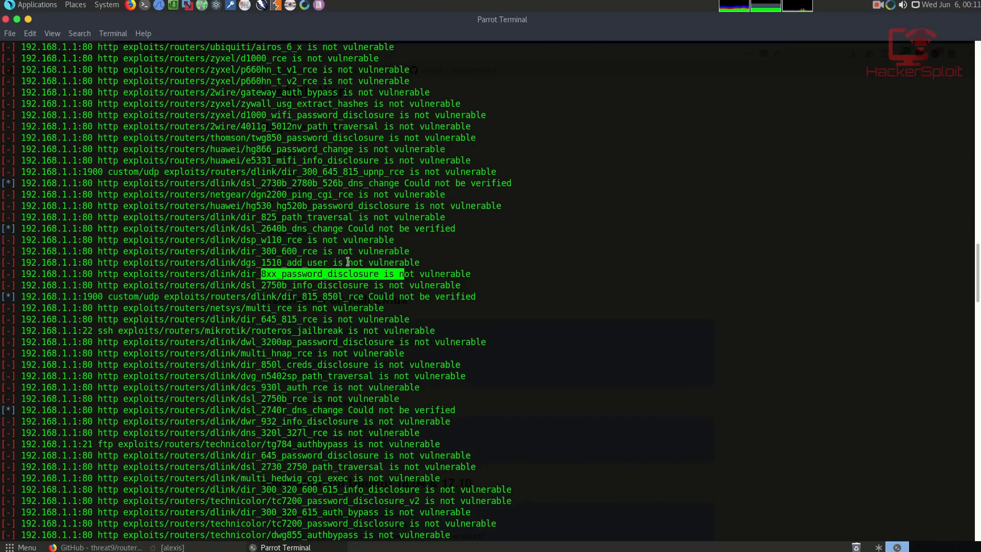
pyautogui.scroll(-3)
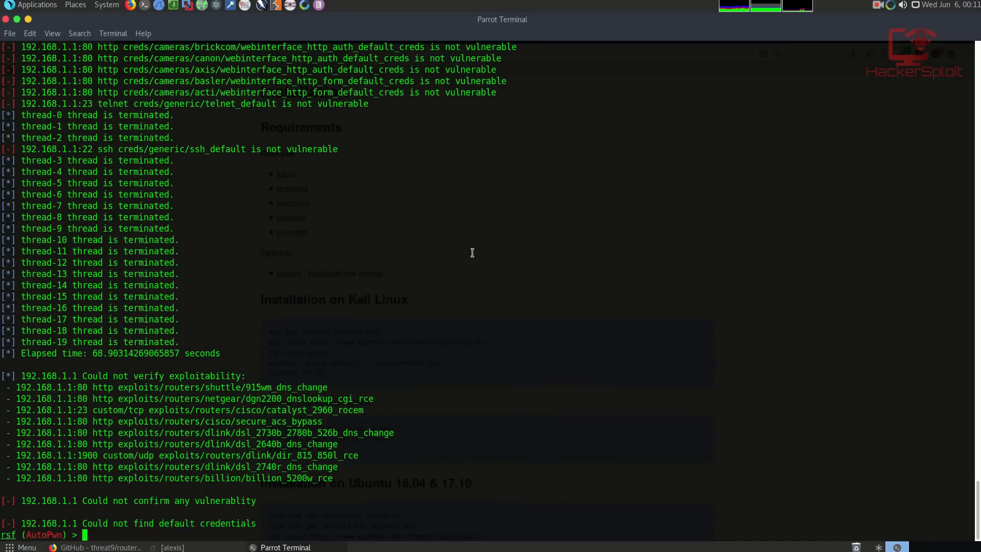
pyautogui.moveTo(128, 368)
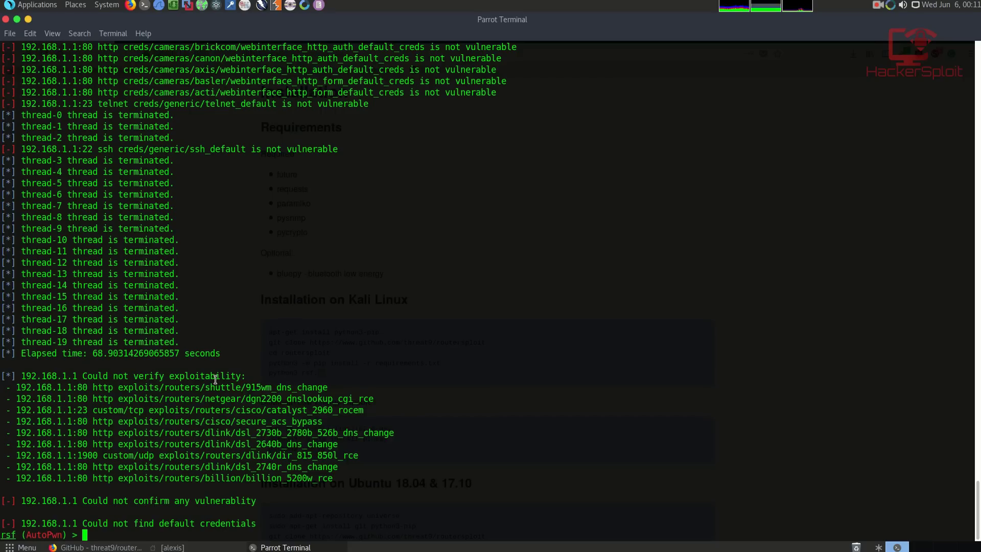
pyautogui.moveTo(383, 455)
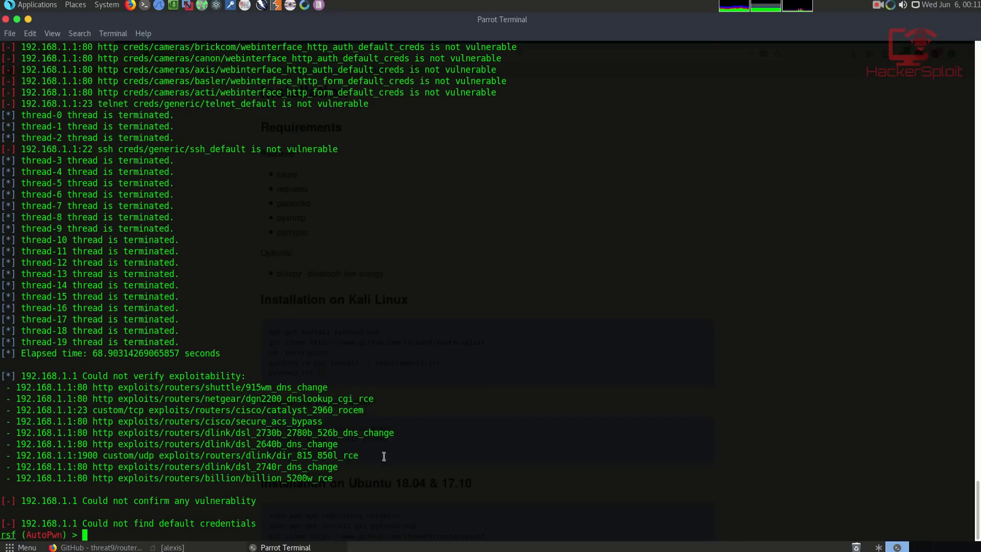
pyautogui.write('b')
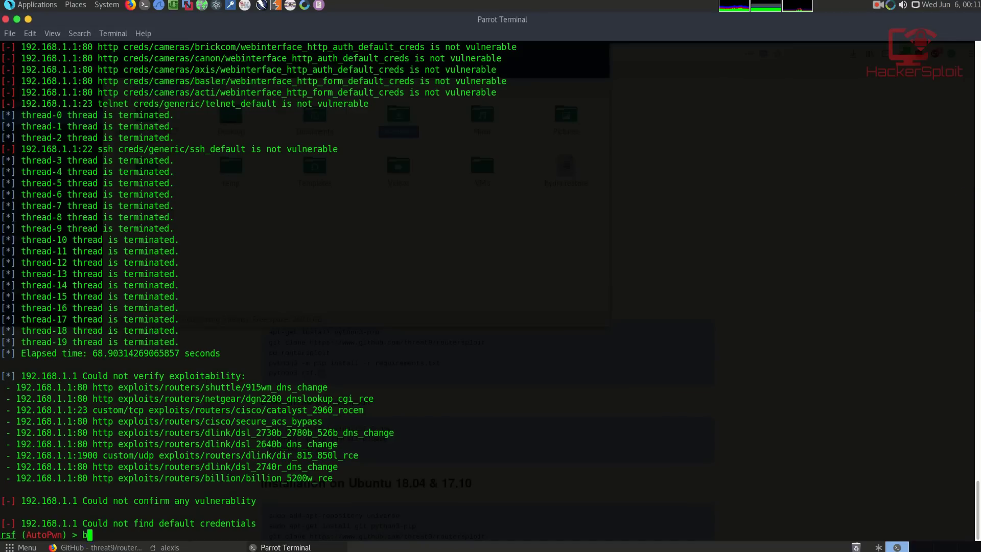
pyautogui.press('Return')
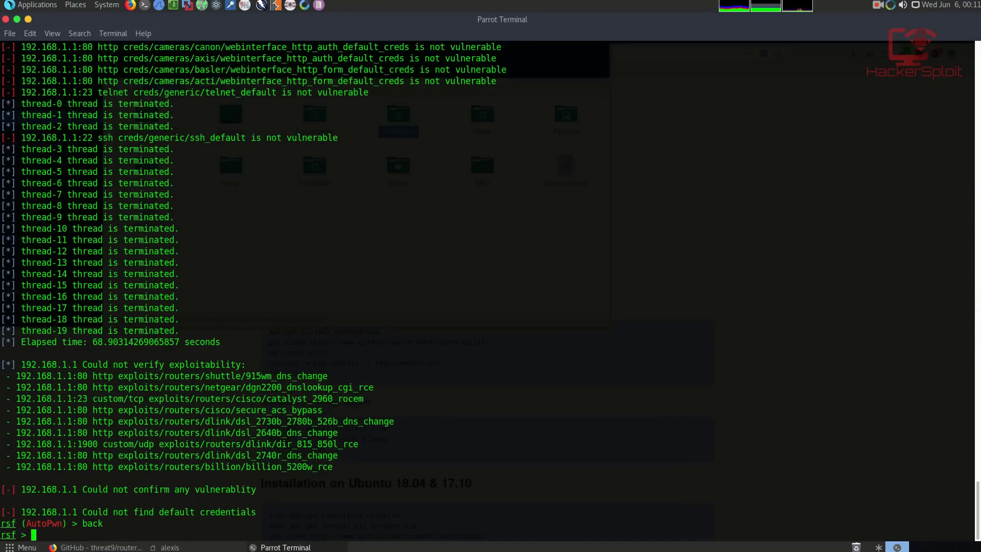
pyautogui.write('s')
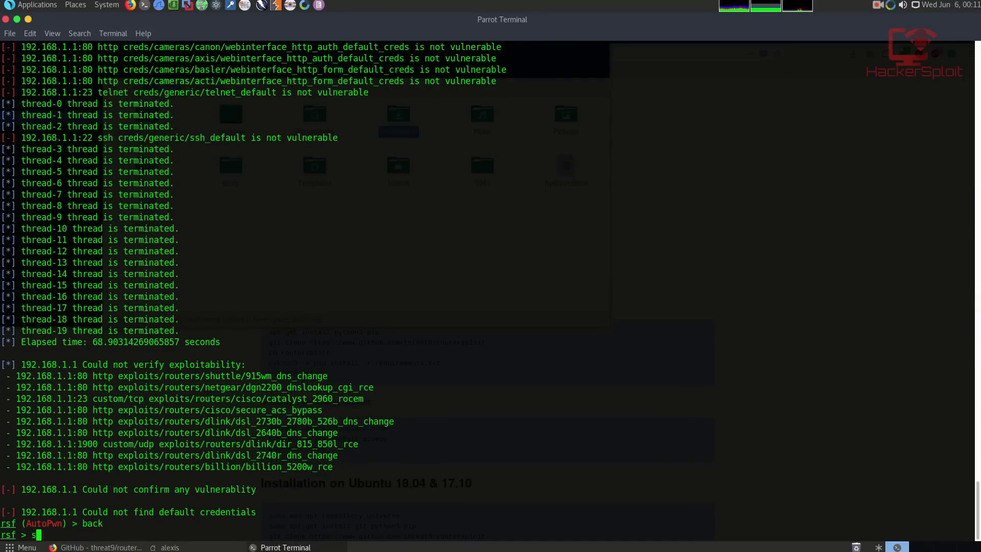
pyautogui.write('earch tpl')
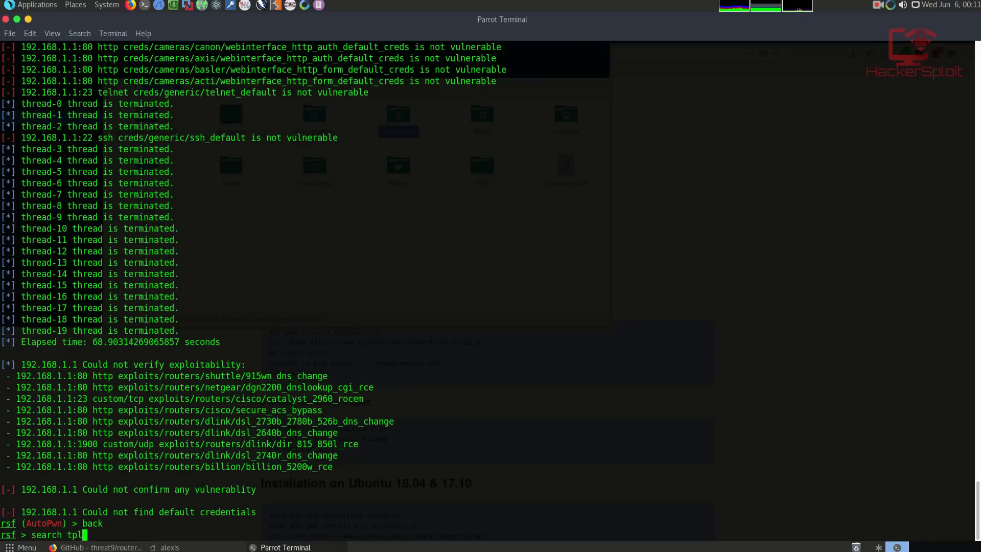
pyautogui.write('ink')
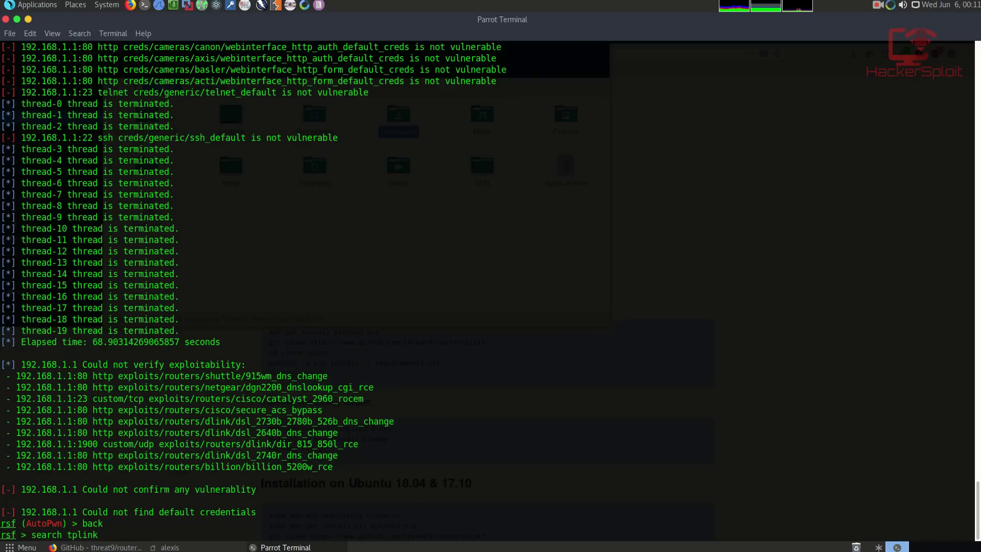
pyautogui.press('Return')
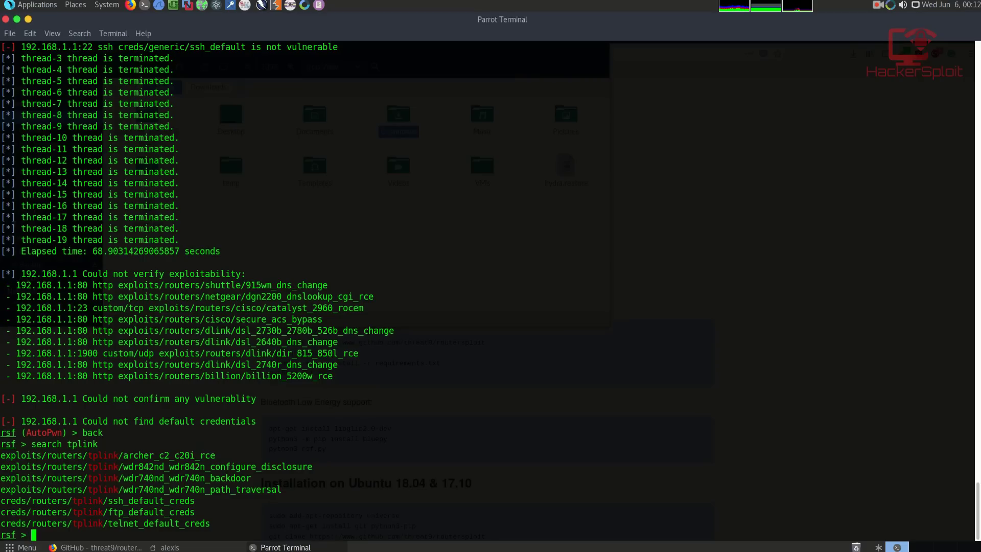
pyautogui.moveTo(304, 473)
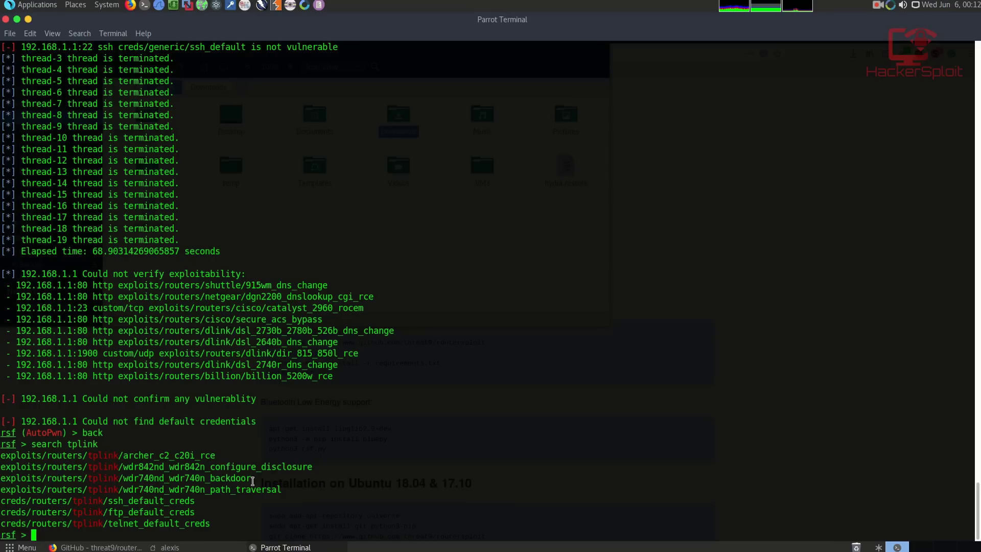
pyautogui.moveTo(249, 474)
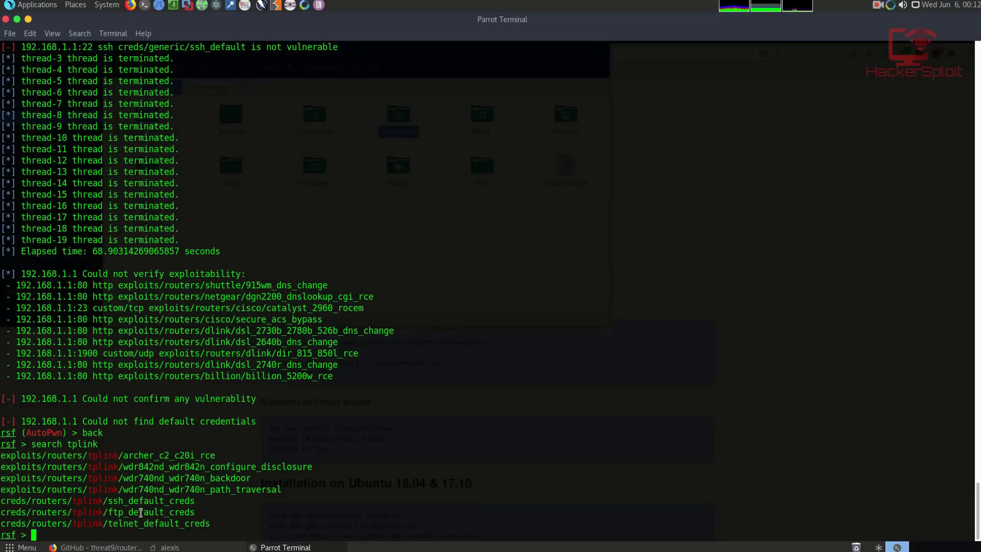
pyautogui.doubleClick(97, 512)
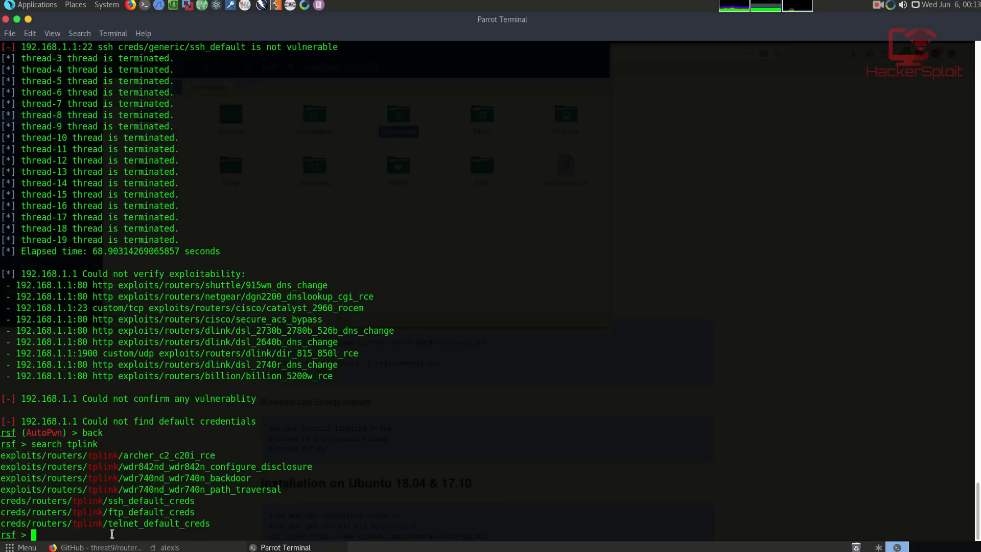
# - Load the creds/routers/tplink/ssh_default_creds module
pyautogui.write('use')
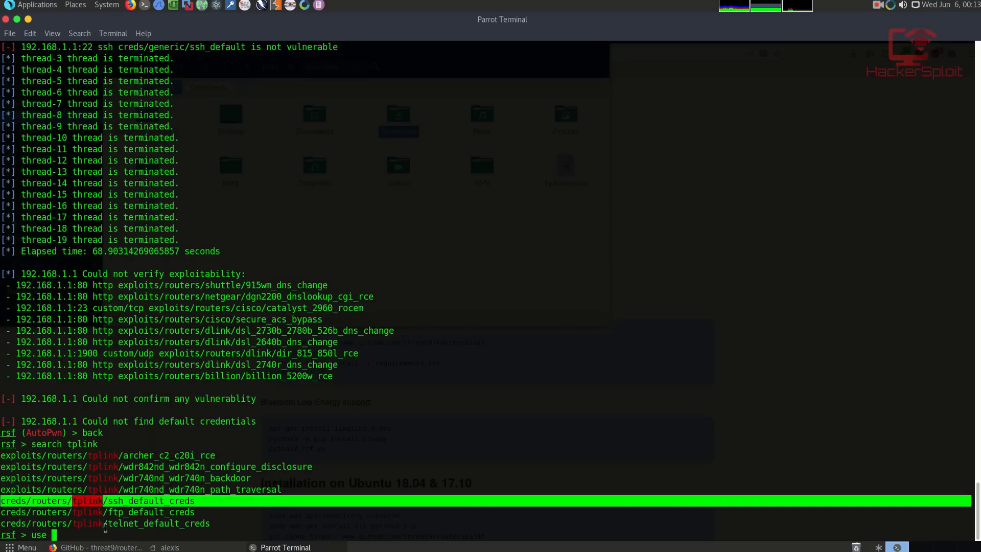
pyautogui.press('Return')
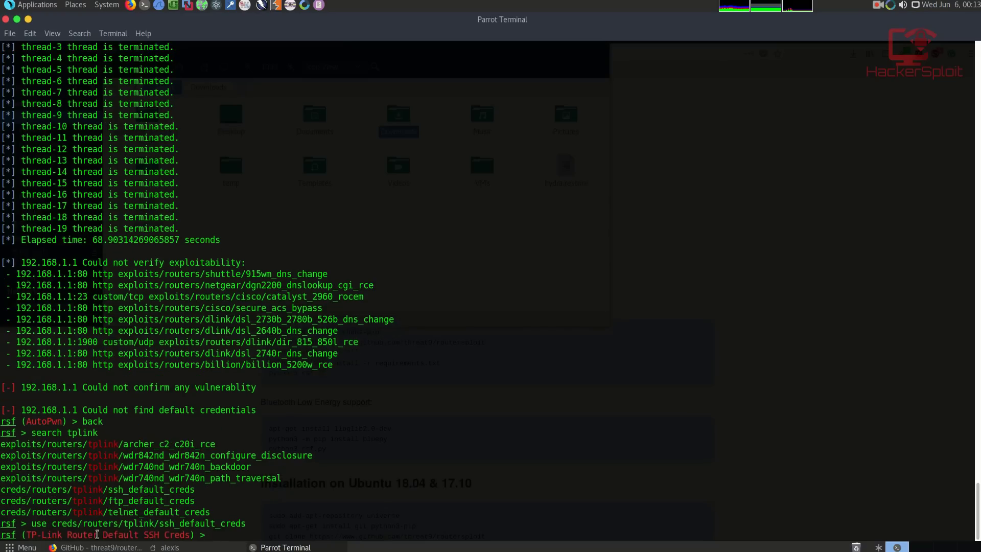
# - List the TP-Link SSH creds module options and set its threads to 5
pyautogui.write('show option')
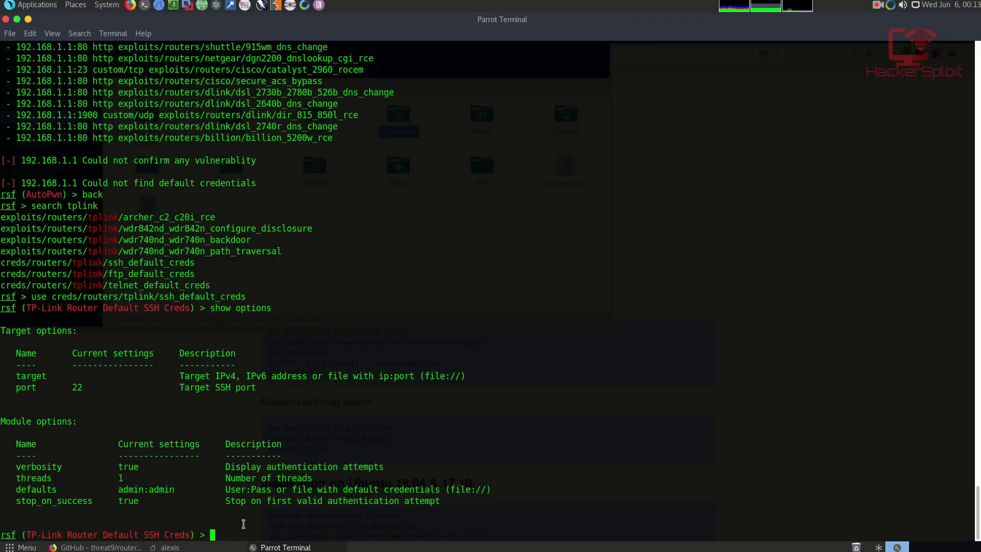
pyautogui.write('set threa')
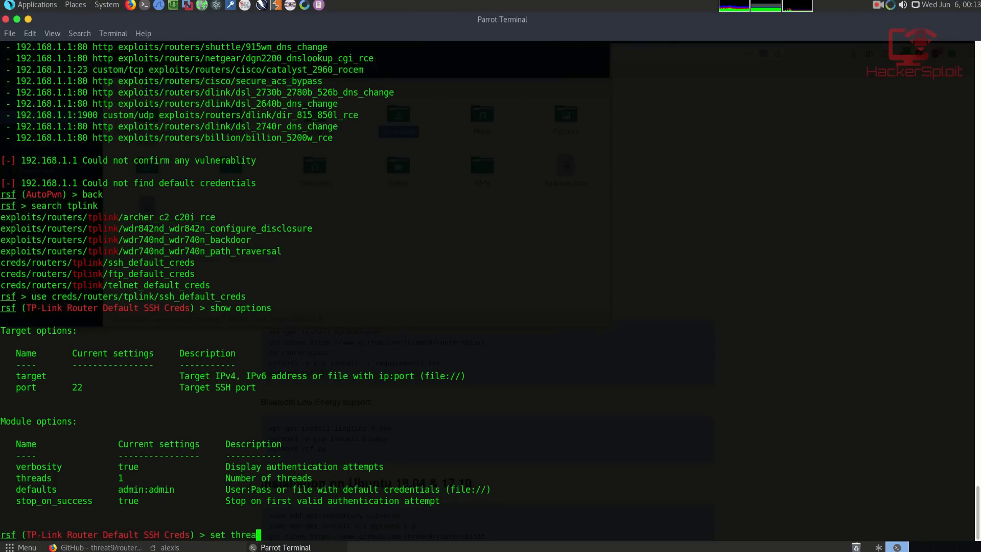
pyautogui.press('Return')
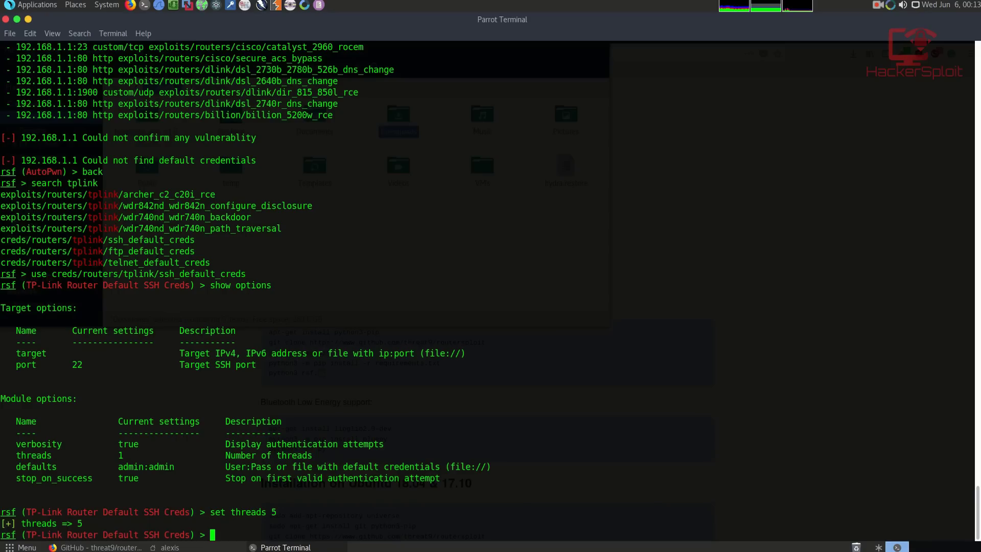
pyautogui.write('set target')
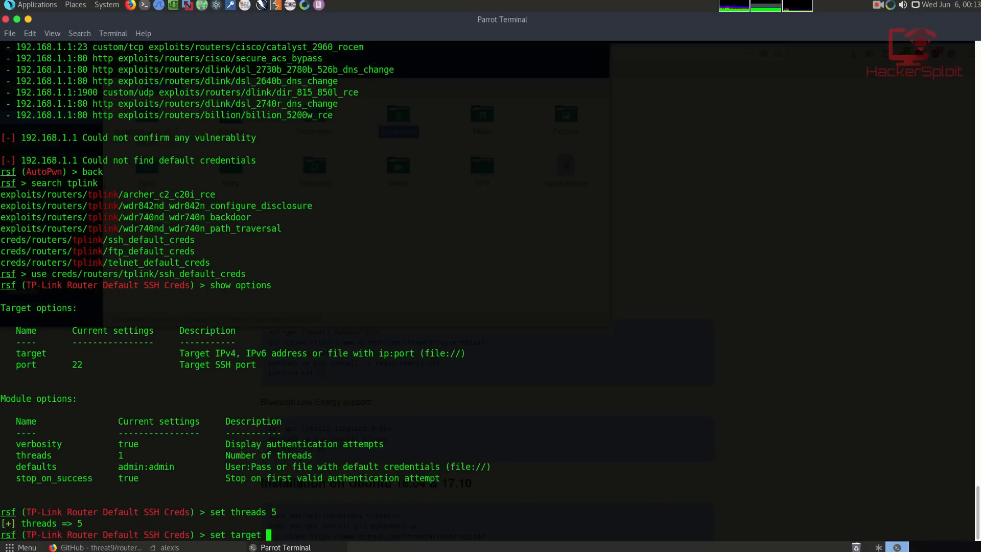
pyautogui.write('192.168.1.1')
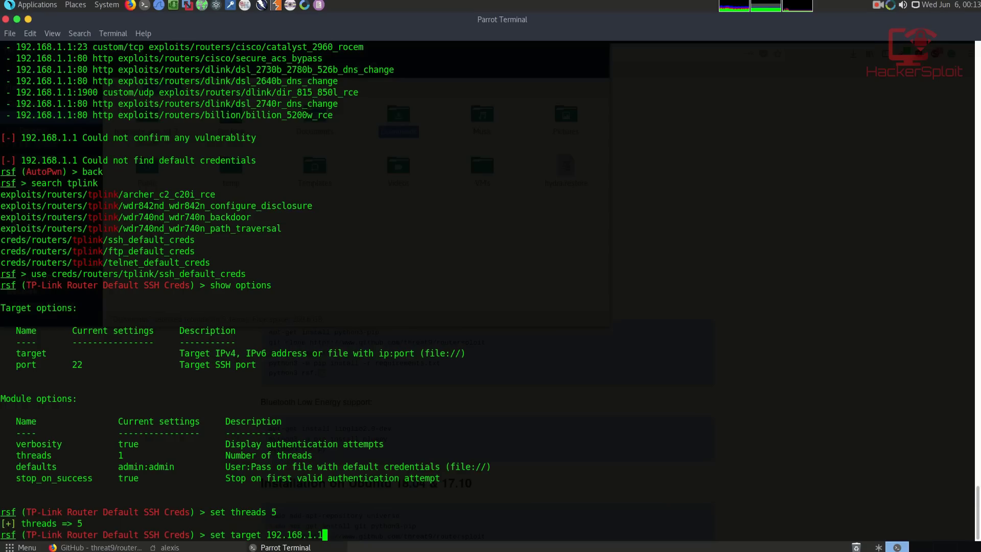
pyautogui.press('Return')
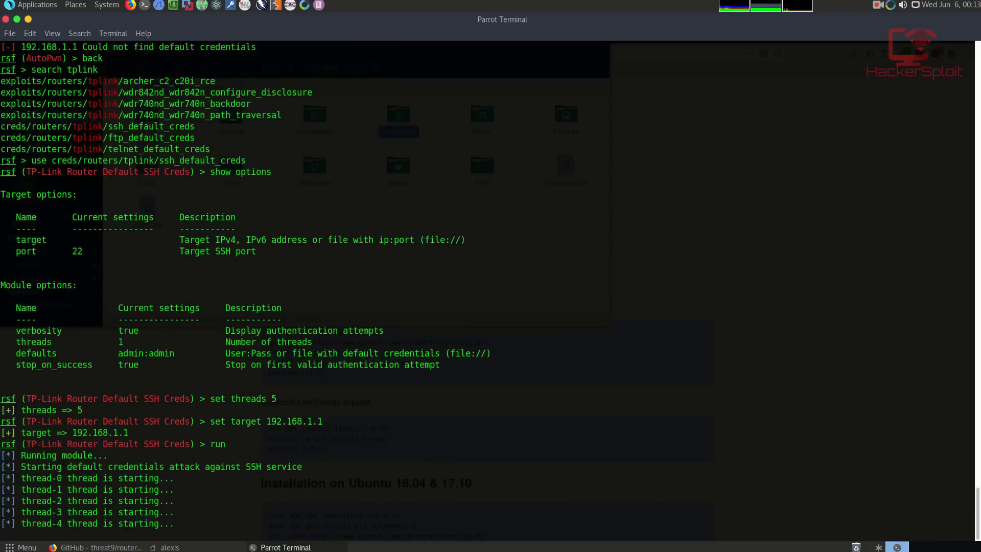
pyautogui.scroll(-3)
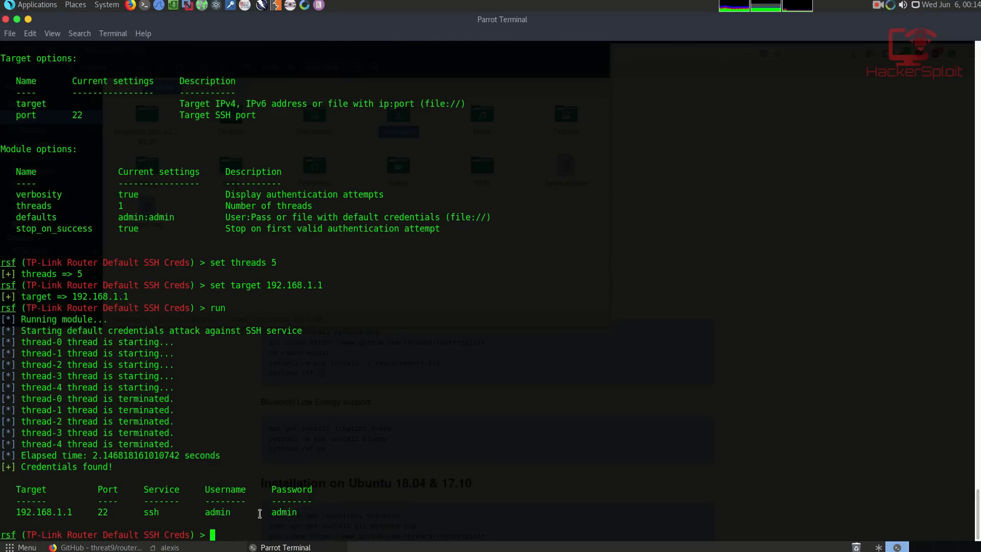
pyautogui.moveTo(296, 511)
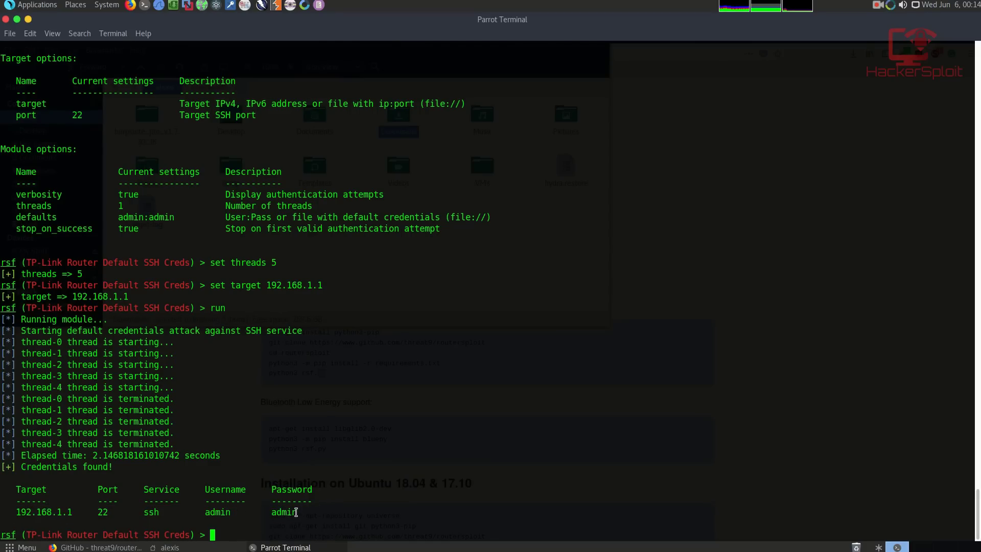
pyautogui.moveTo(439, 210)
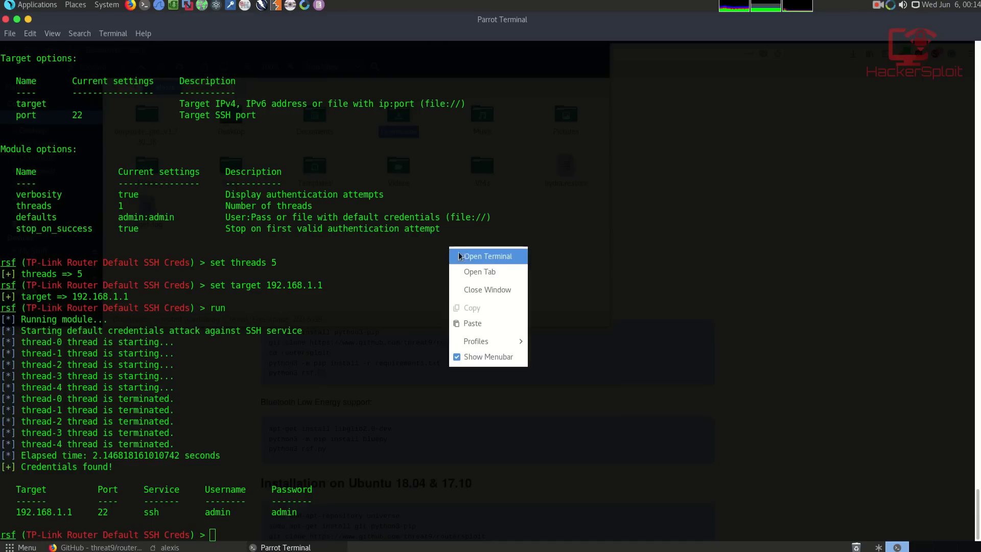
pyautogui.moveTo(431, 277)
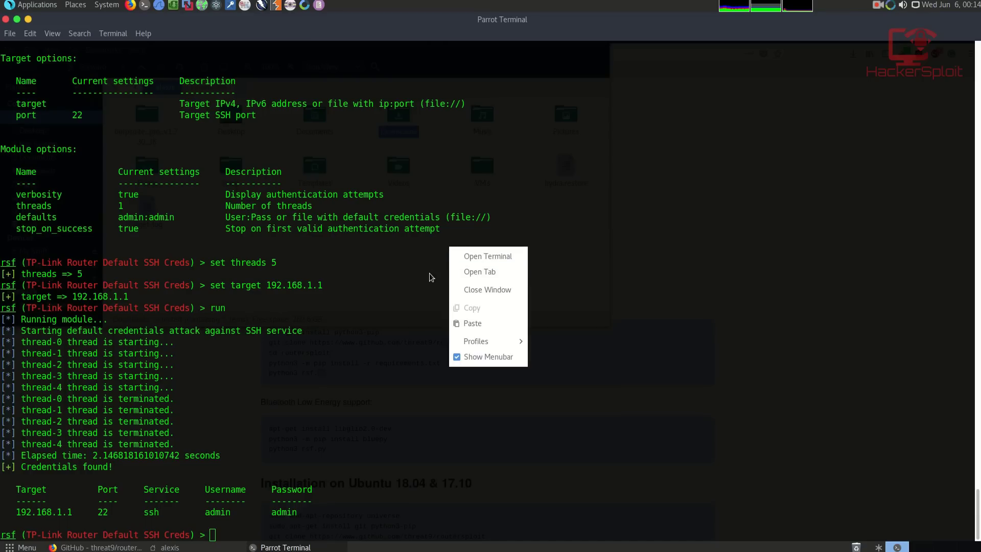
pyautogui.moveTo(479, 272)
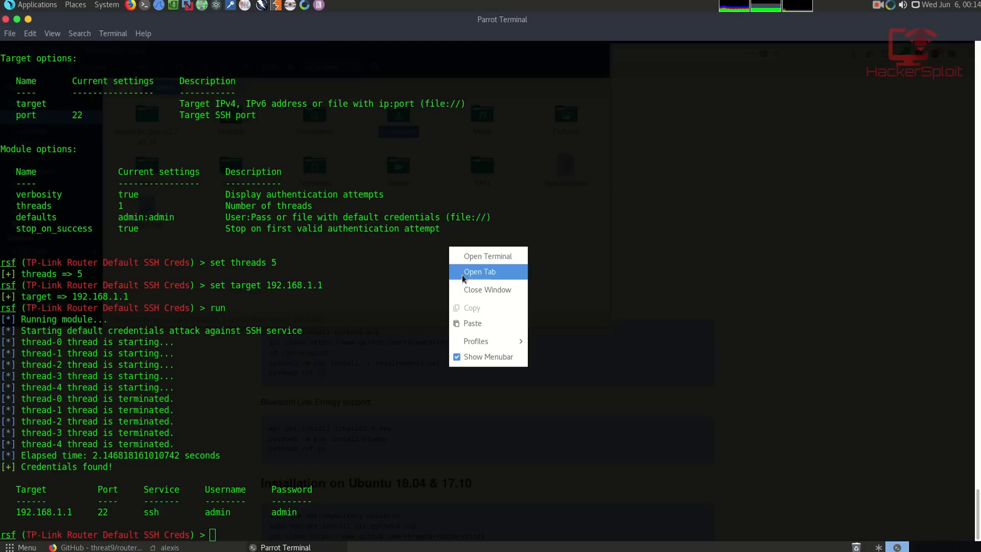
pyautogui.moveTo(394, 294)
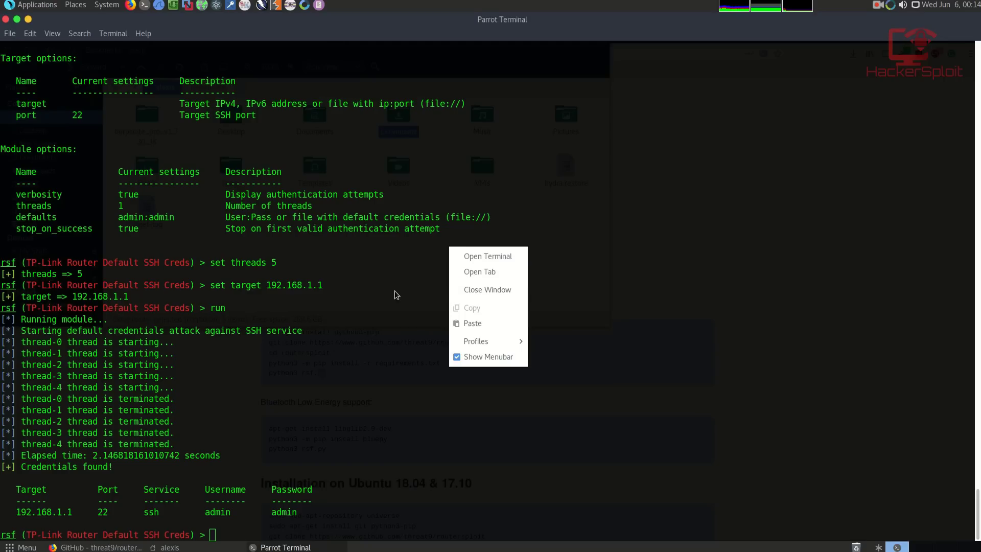
pyautogui.moveTo(400, 298)
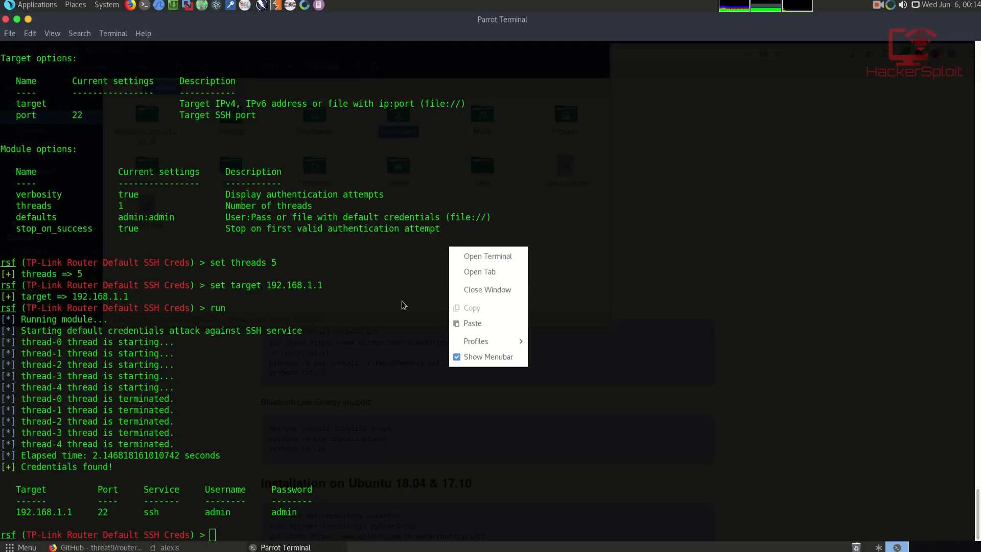
pyautogui.moveTo(483, 272)
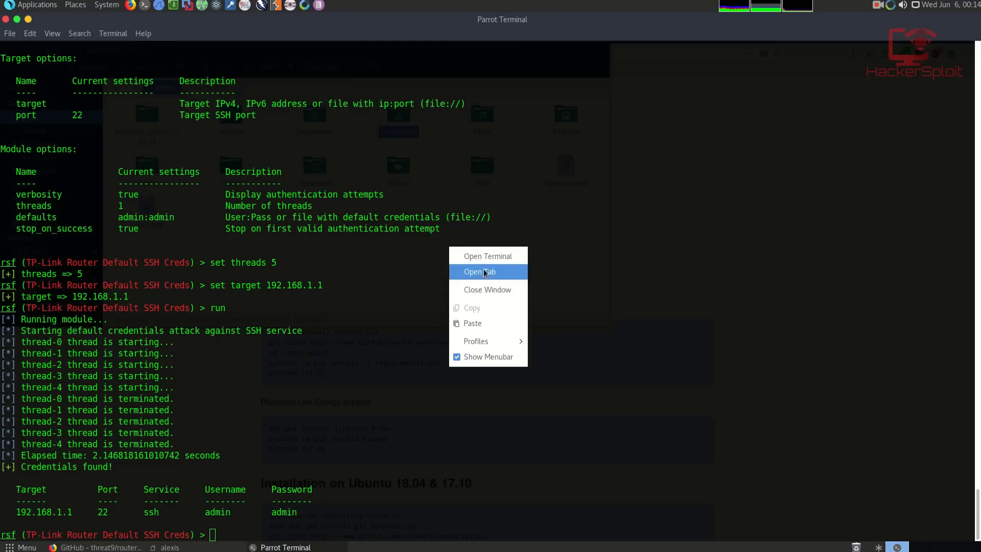
pyautogui.click(479, 272)
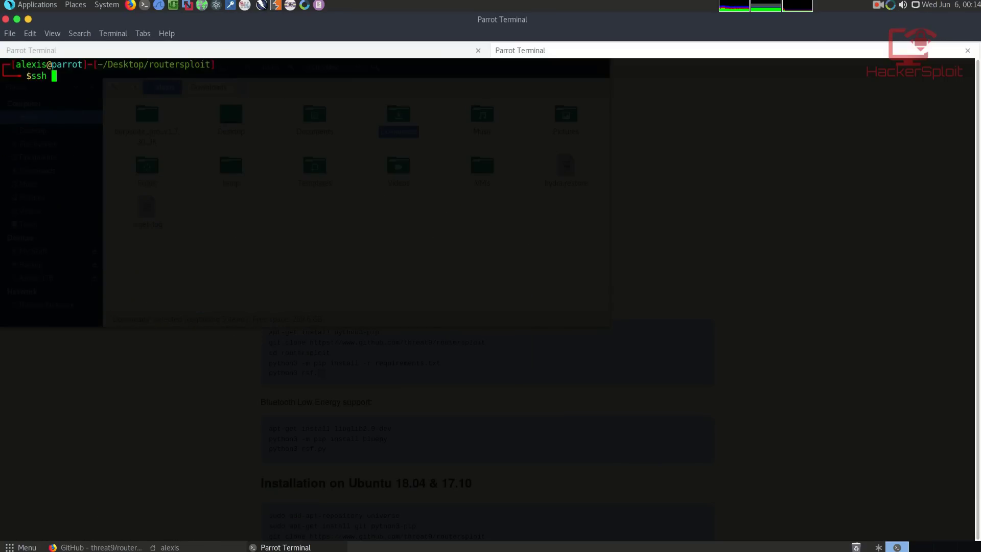
pyautogui.write('admin@')
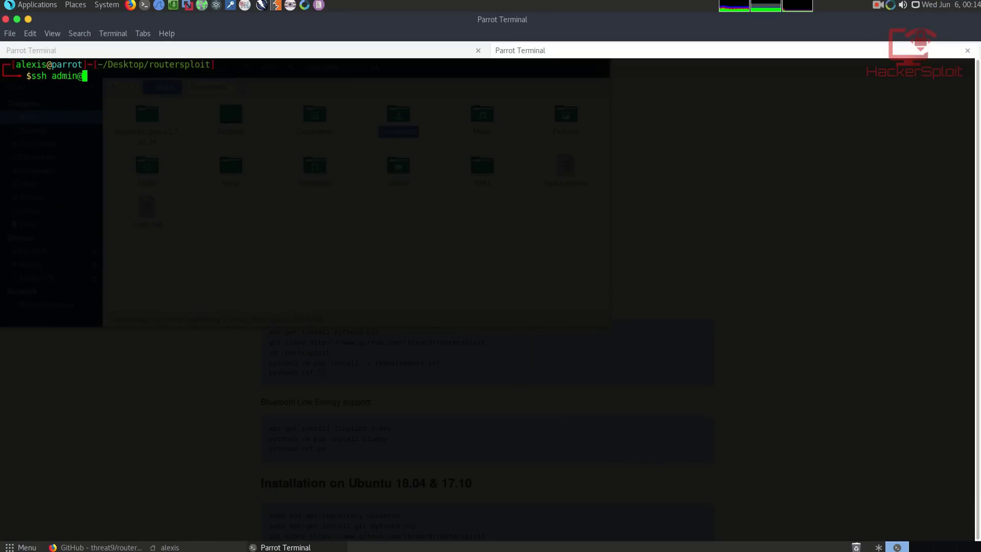
pyautogui.write('192.16')
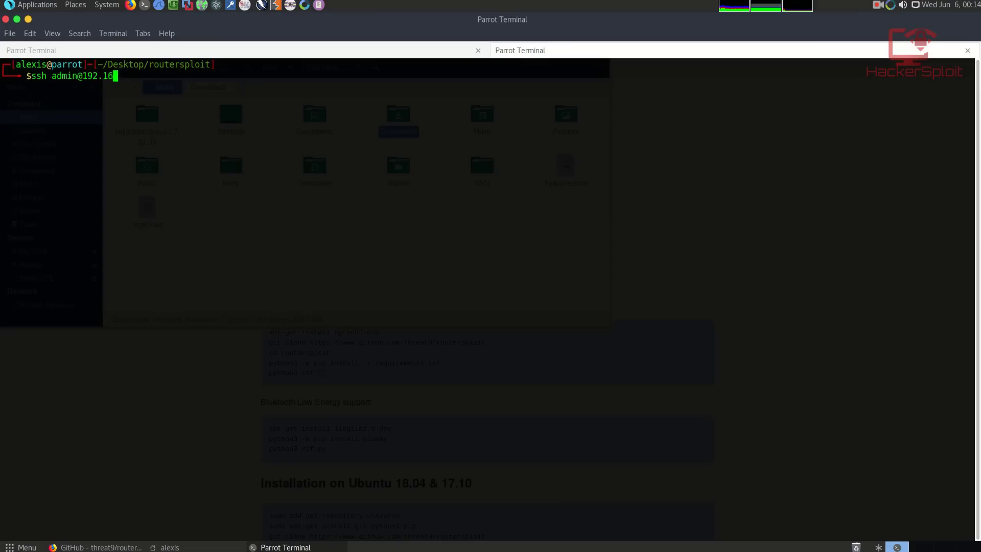
pyautogui.write('8.1.1')
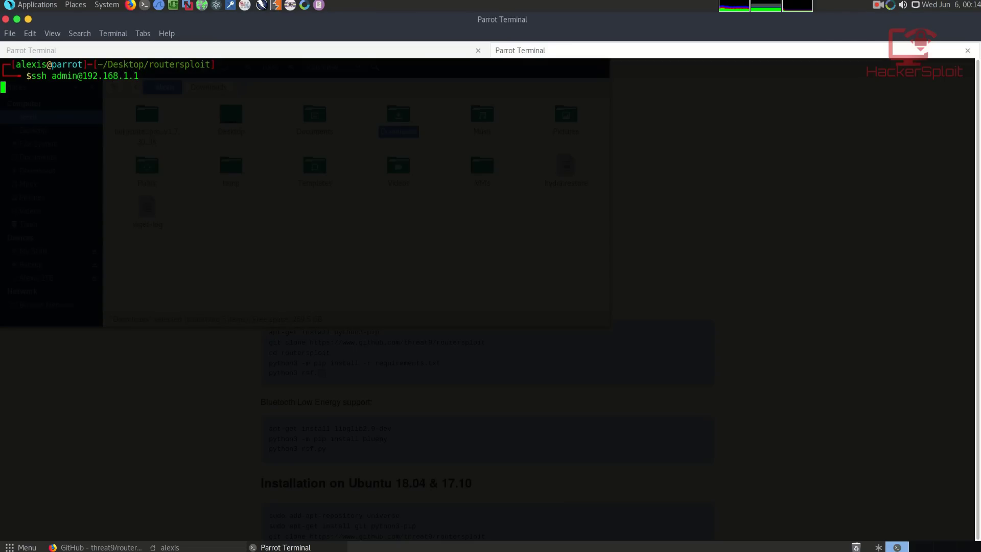
pyautogui.press('Return')
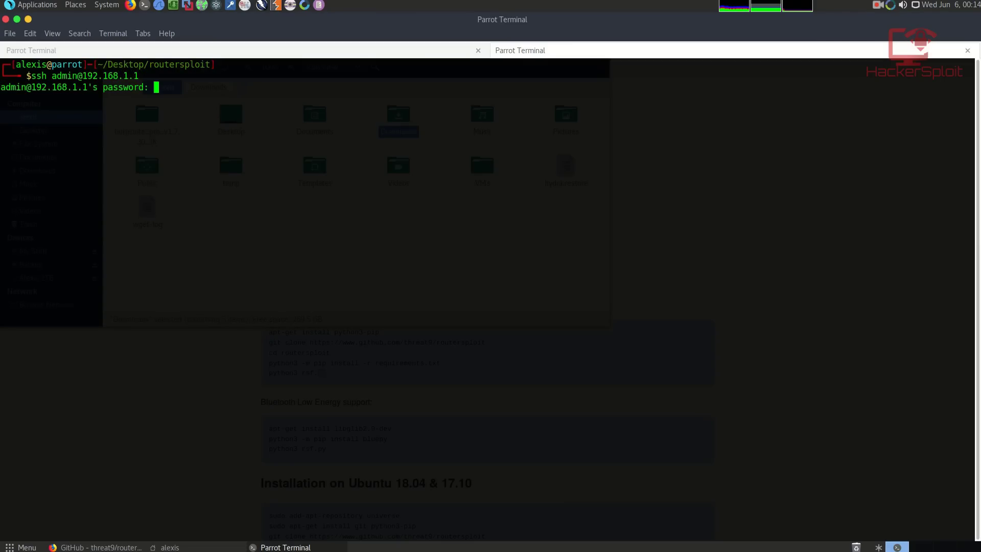
pyautogui.press('Return')
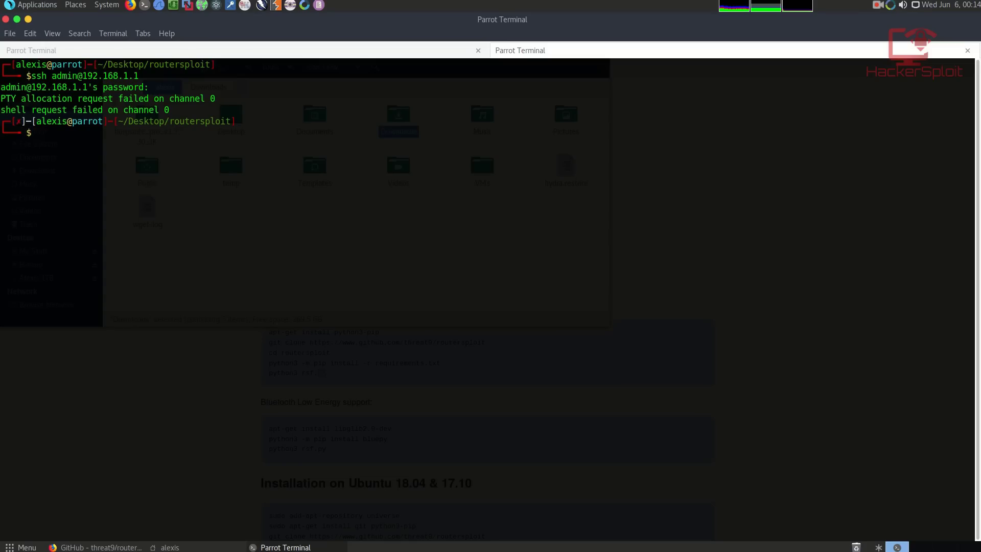
pyautogui.moveTo(422, 138)
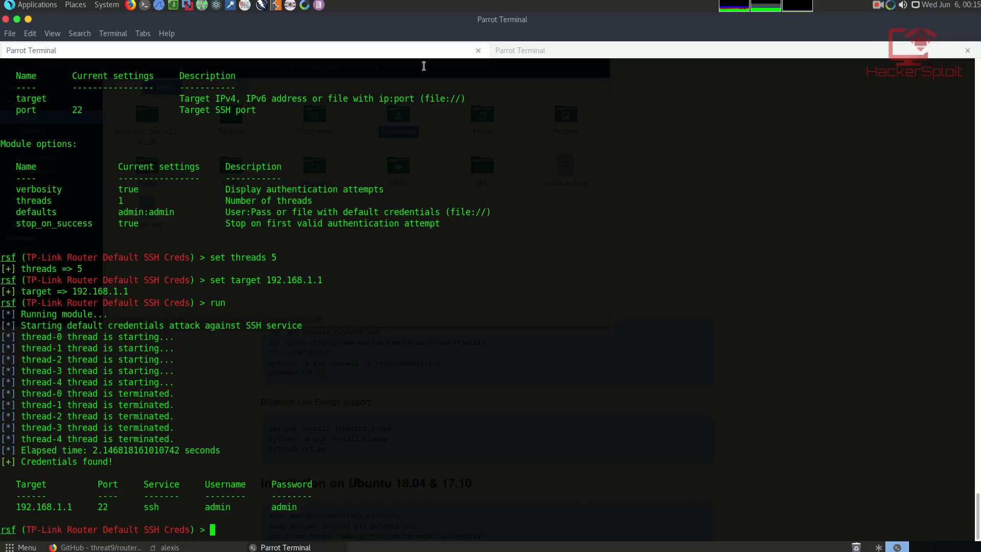
pyautogui.moveTo(360, 3)
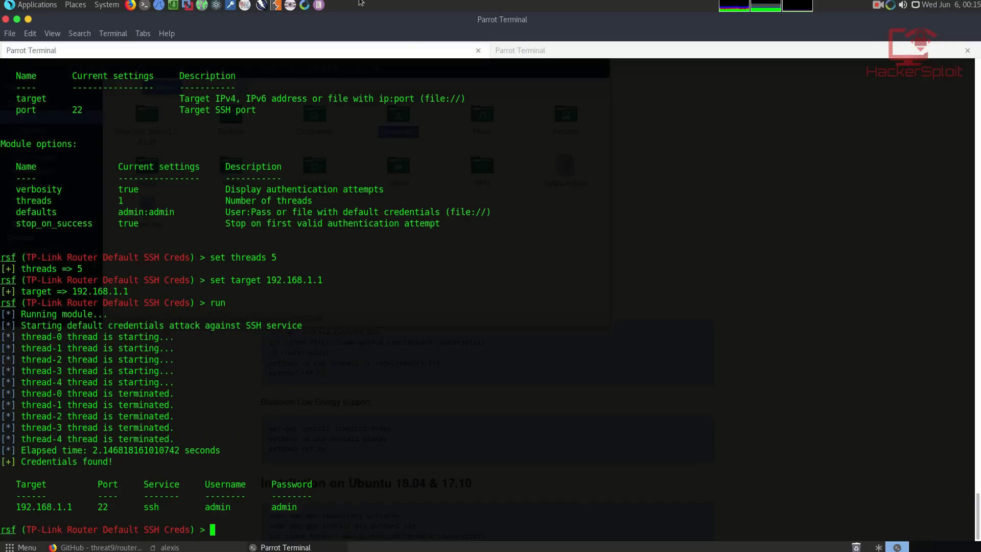